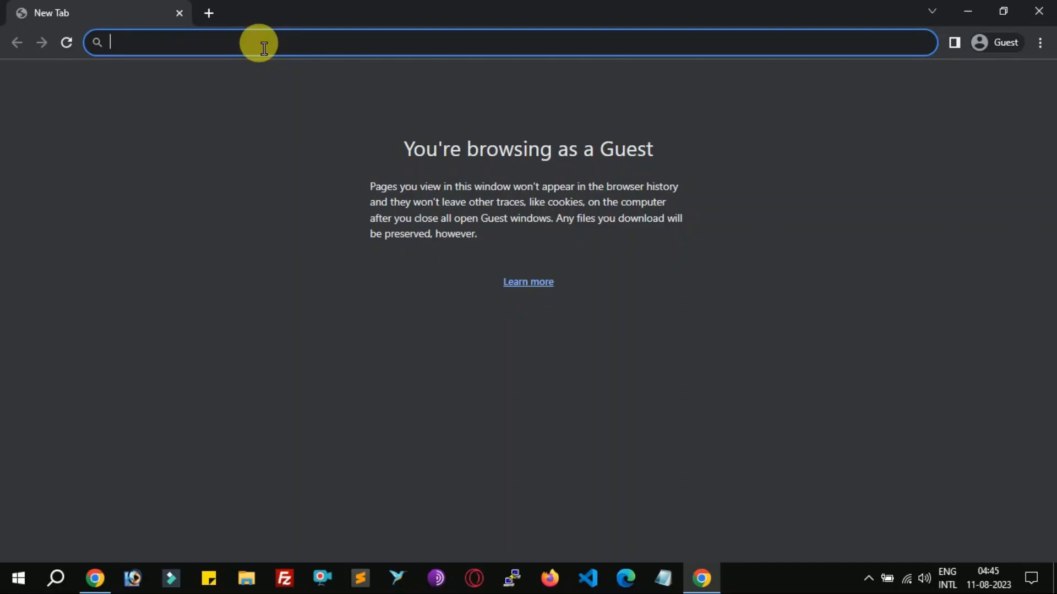
# Navigate to console.kamatera.com in the address bar
pyautogui.write('console.ka')
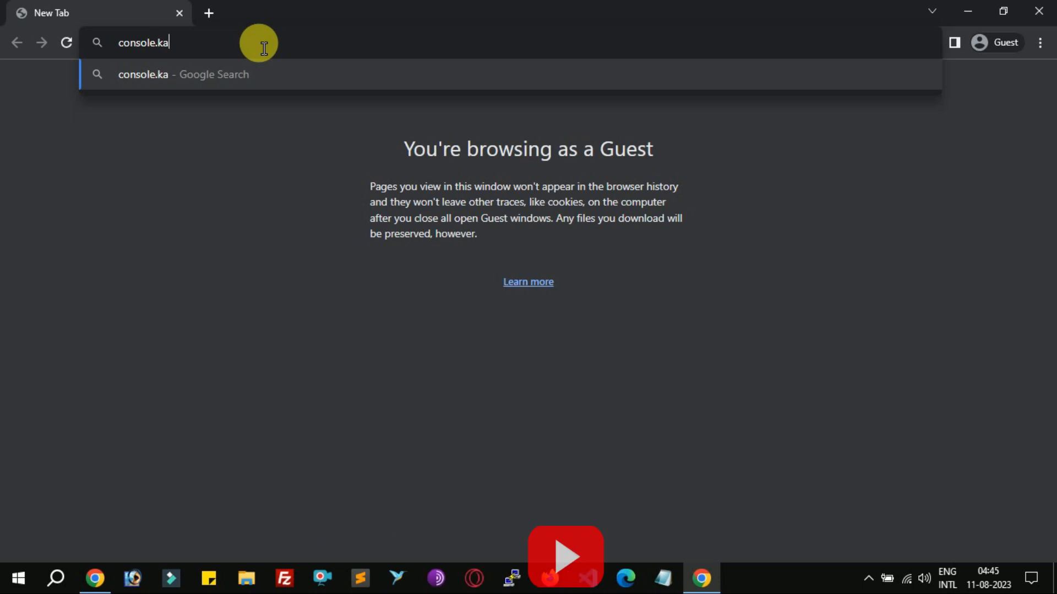
pyautogui.write('matera.com/login')
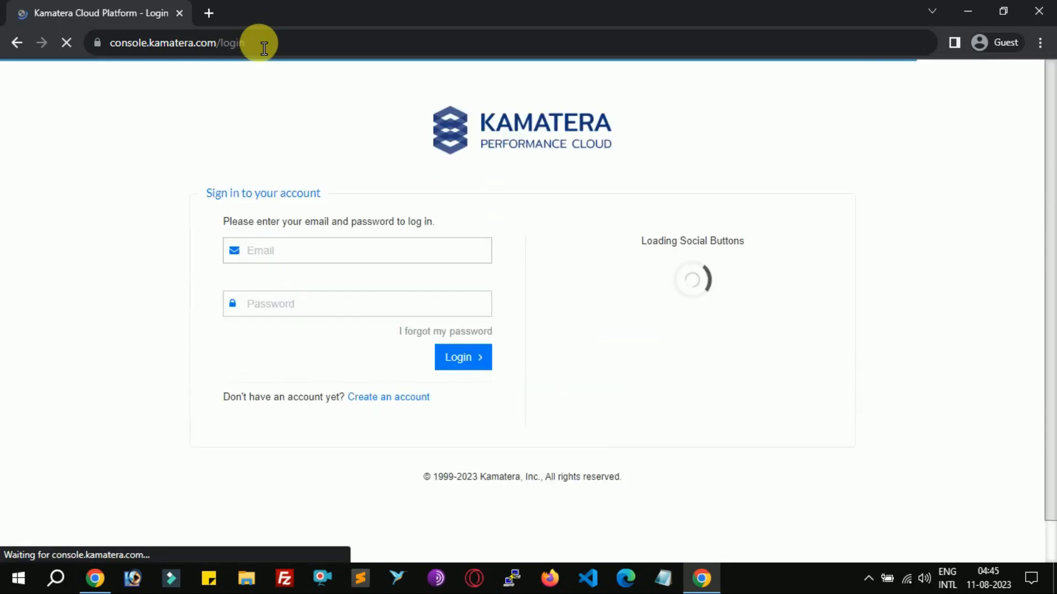
# Enter the account email and password and log in to reach My Dashboard
pyautogui.write('hi')
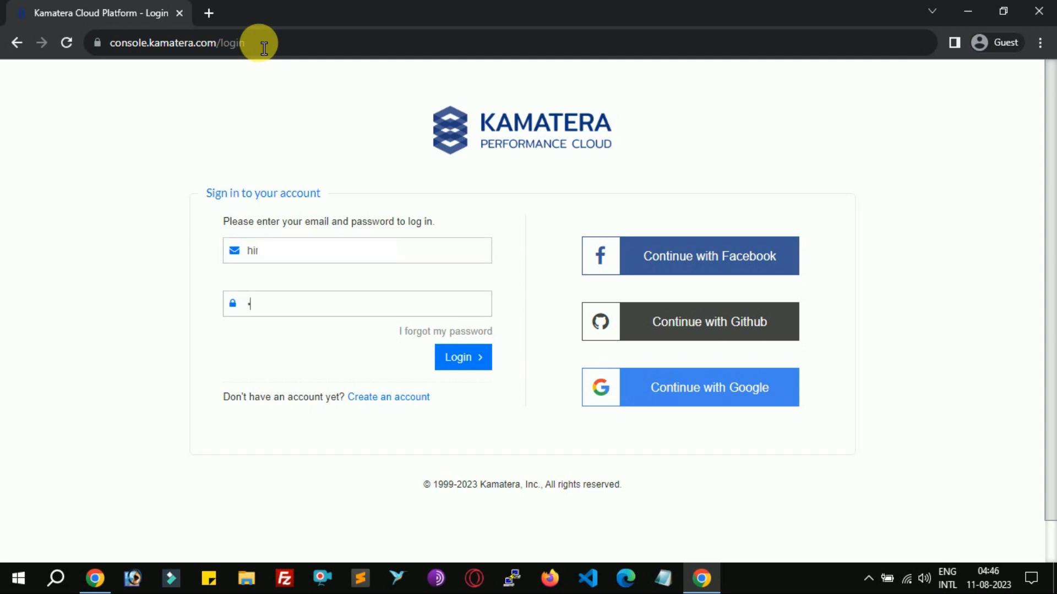
pyautogui.write('password')
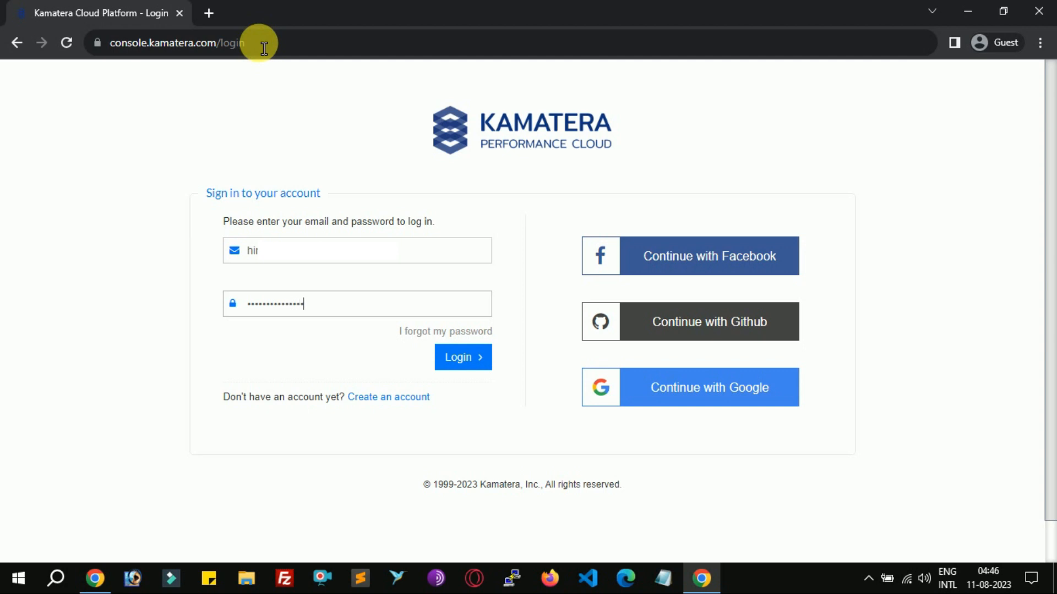
pyautogui.click(462, 356)
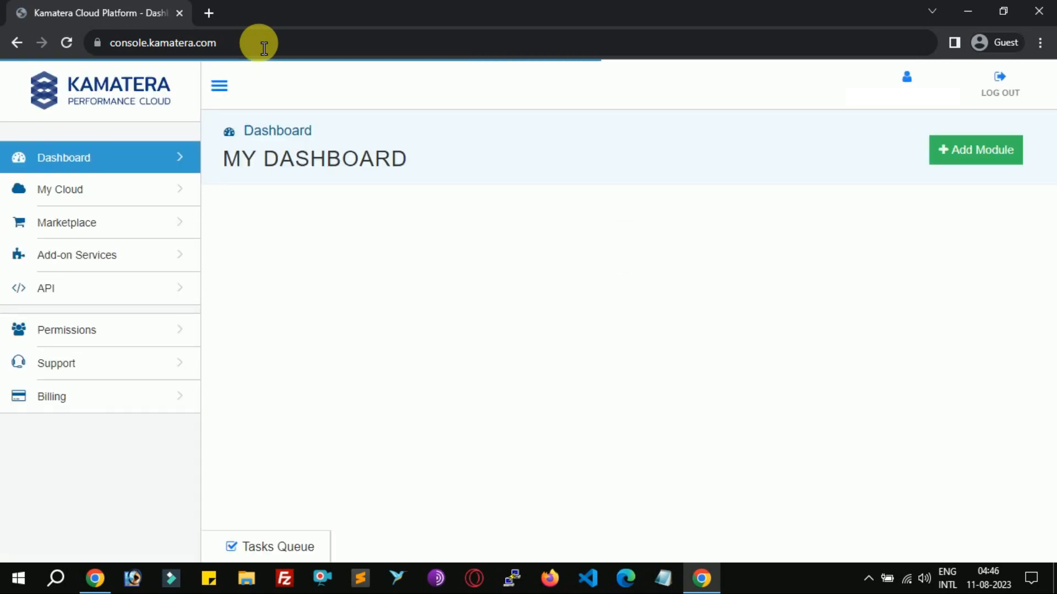
# Start Create New Desktop from the My Cloud menu
pyautogui.click(60, 189)
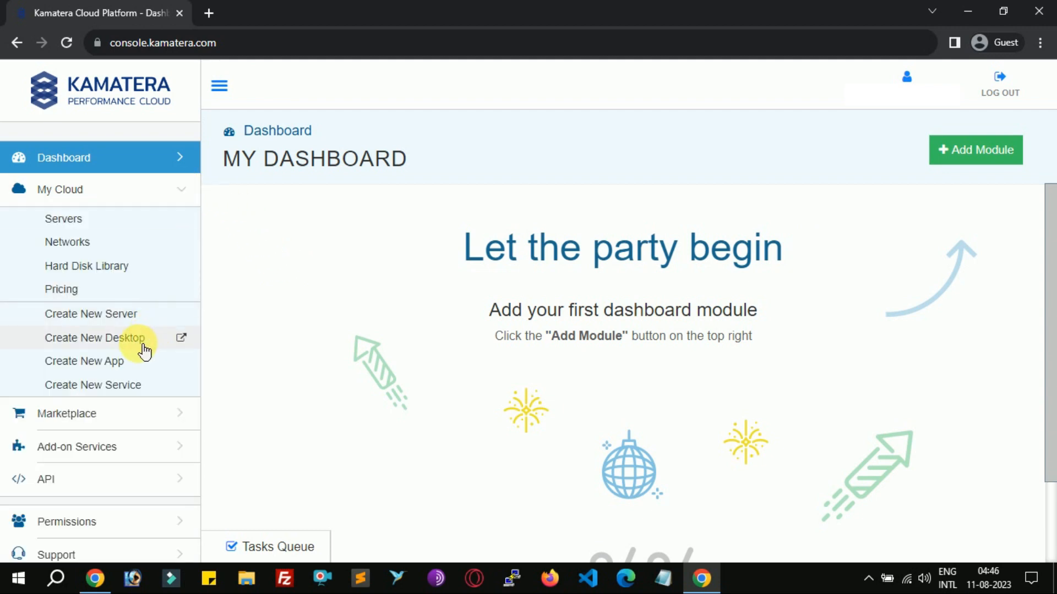
pyautogui.click(95, 338)
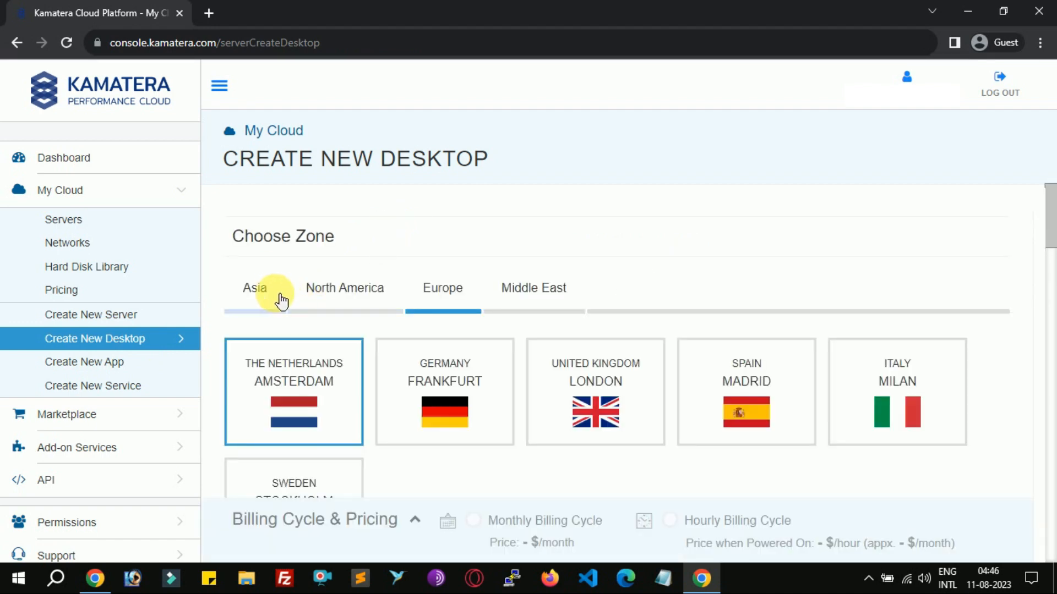
# Compare Asia, Middle East, North America and Europe zones, settling on London
pyautogui.click(344, 289)
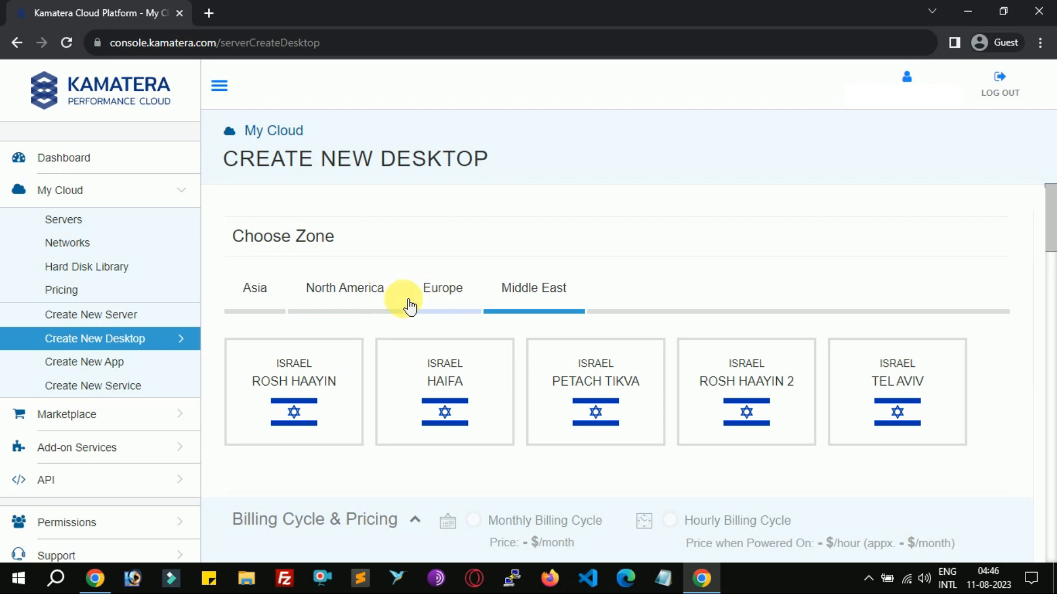
pyautogui.click(344, 288)
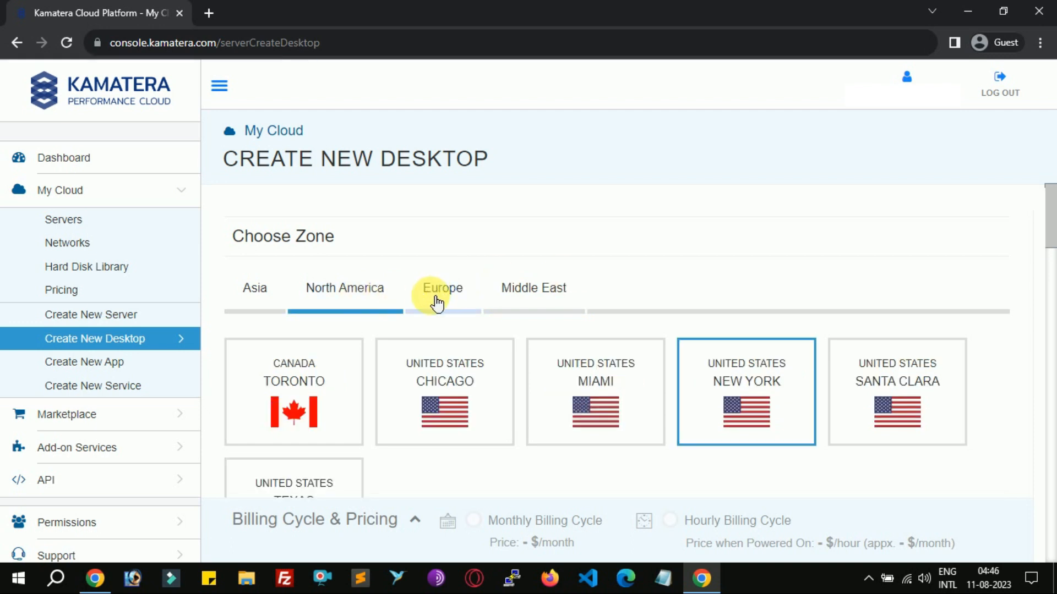
pyautogui.click(443, 288)
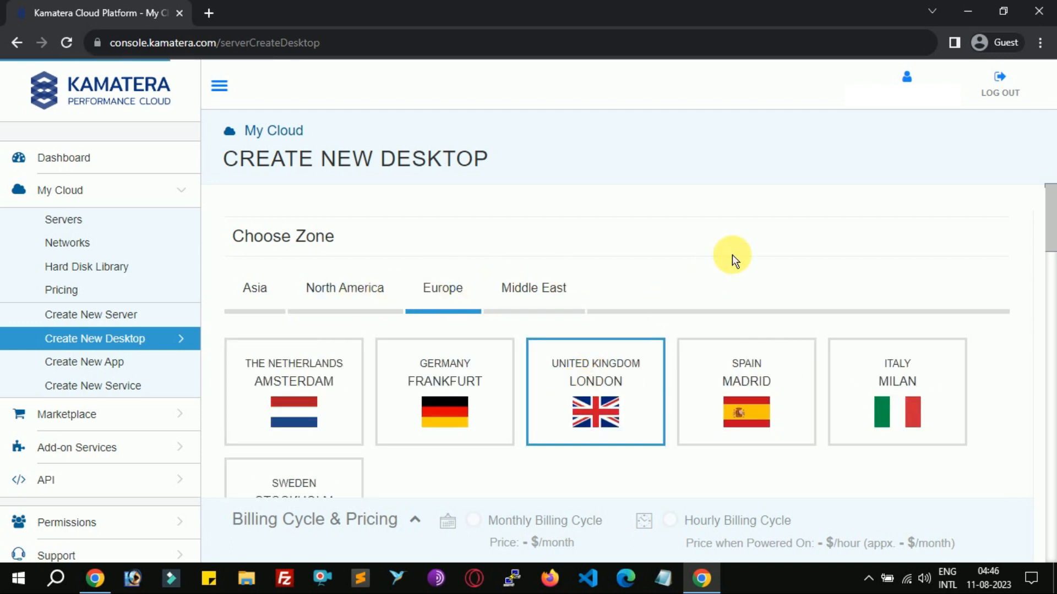
pyautogui.scroll(-3)
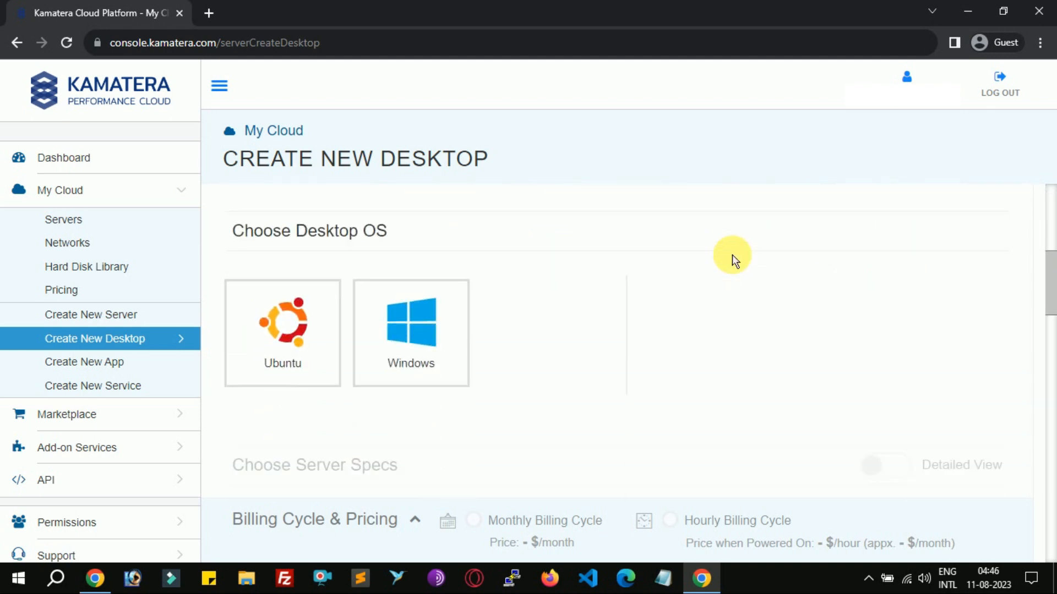
# Choose Windows as the OS with version windows_10_desktop 64bit
pyautogui.click(410, 330)
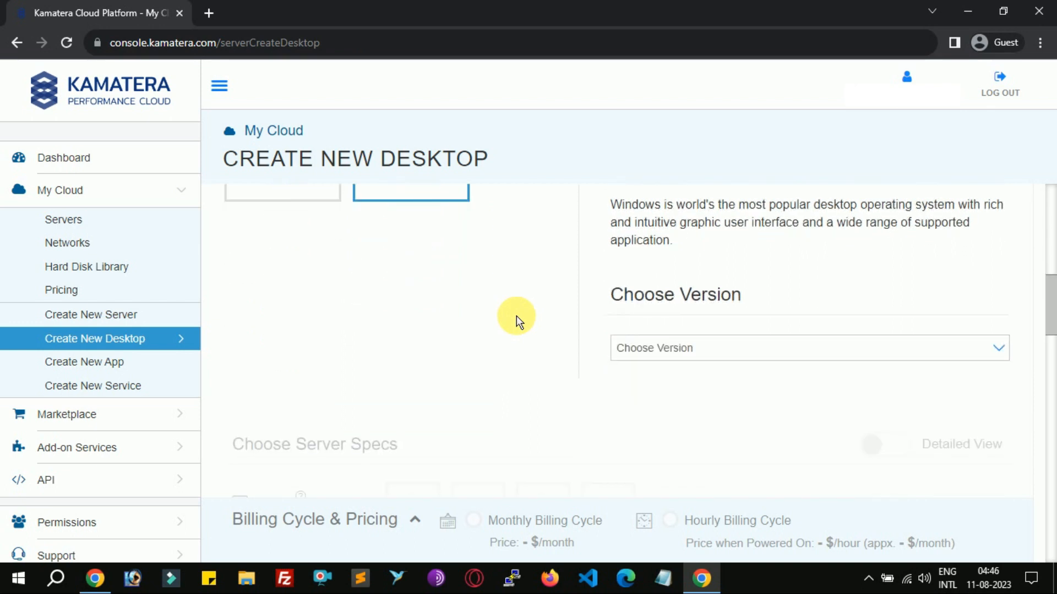
pyautogui.click(803, 348)
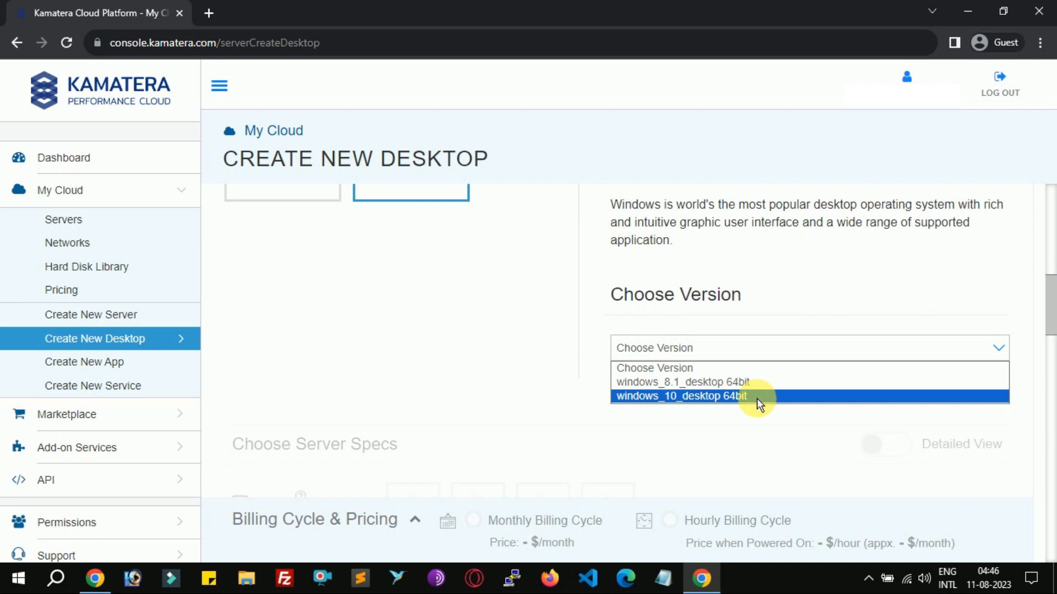
pyautogui.click(680, 396)
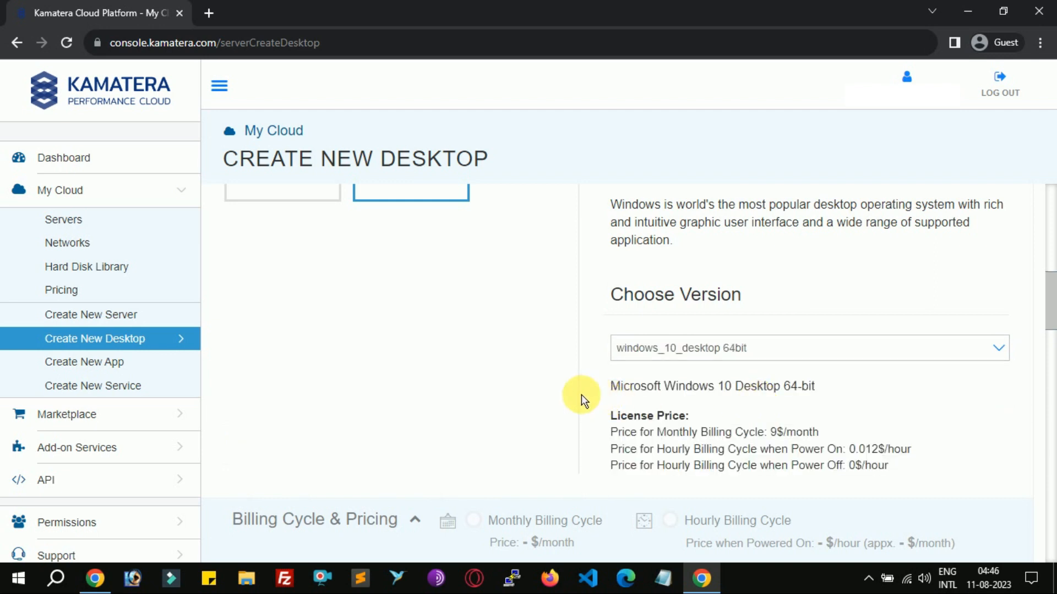
pyautogui.scroll(-3)
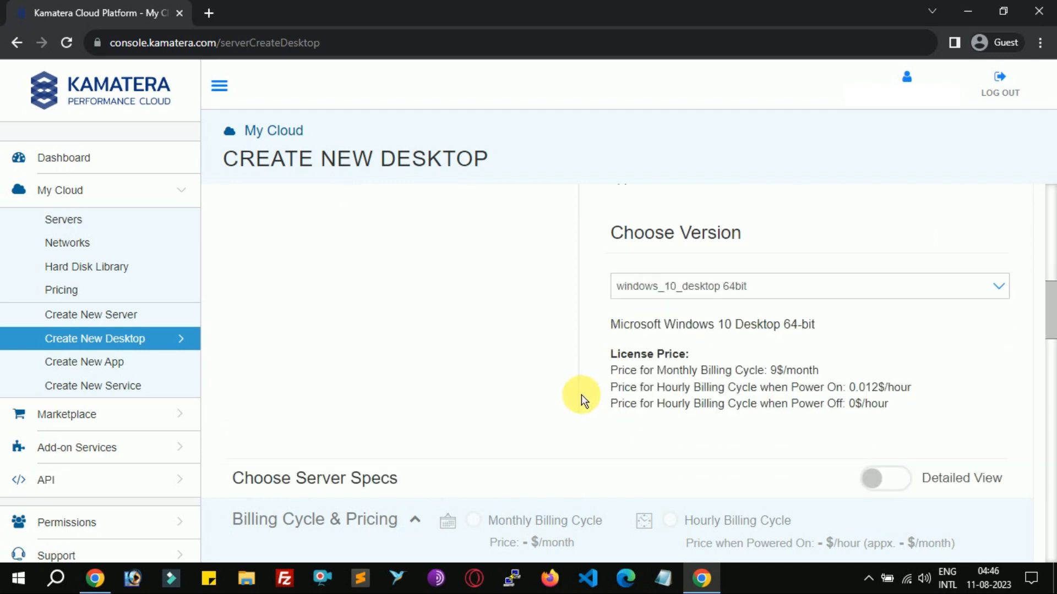
# Select type A Availability, keep 1 CPU and 1GB RAM, and choose a 30GB SSD disk
pyautogui.scroll(-3)
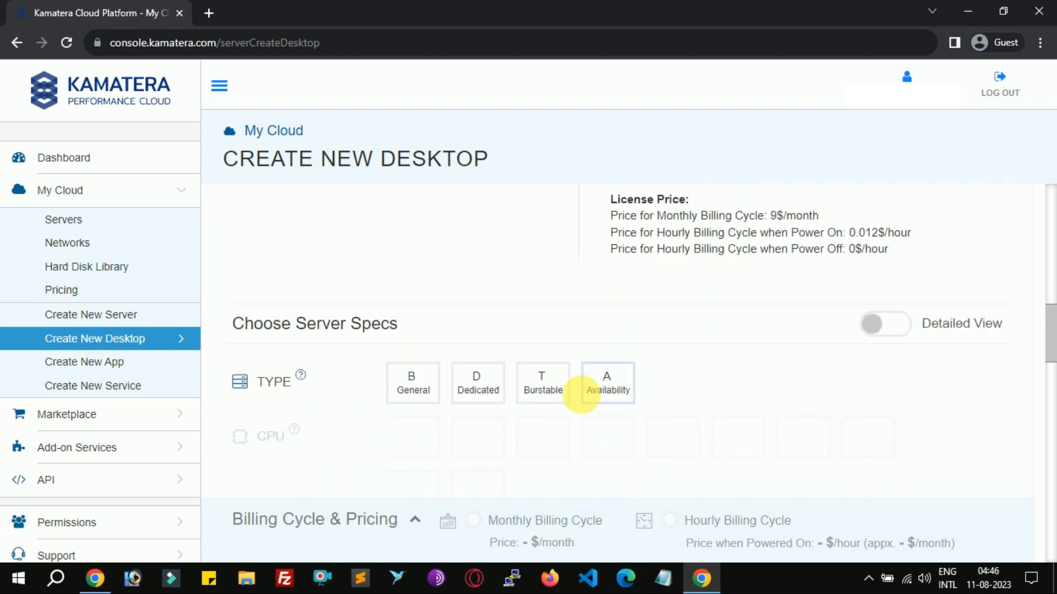
pyautogui.moveTo(585, 401)
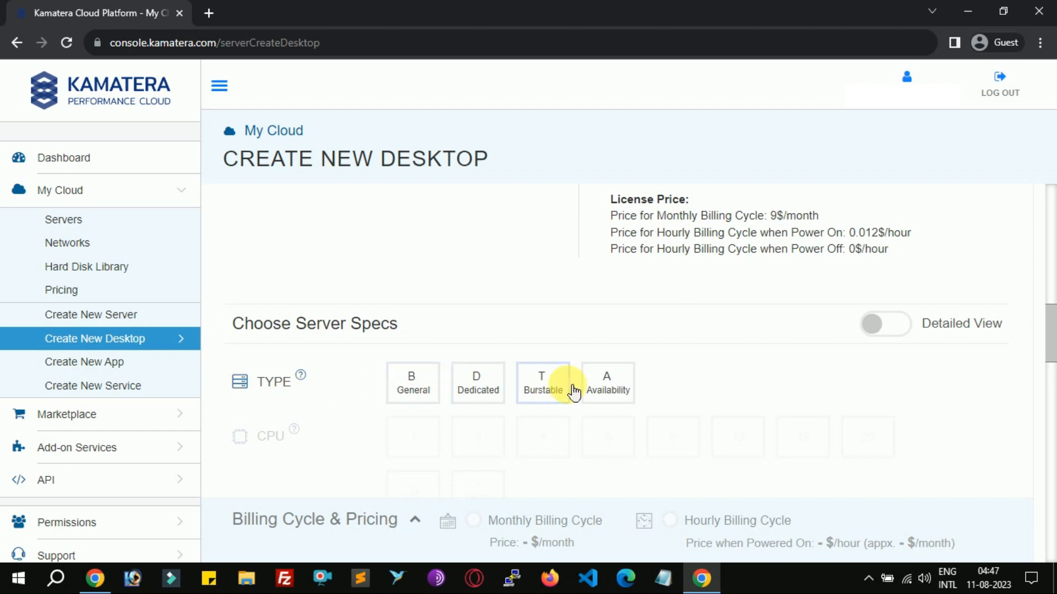
pyautogui.click(608, 383)
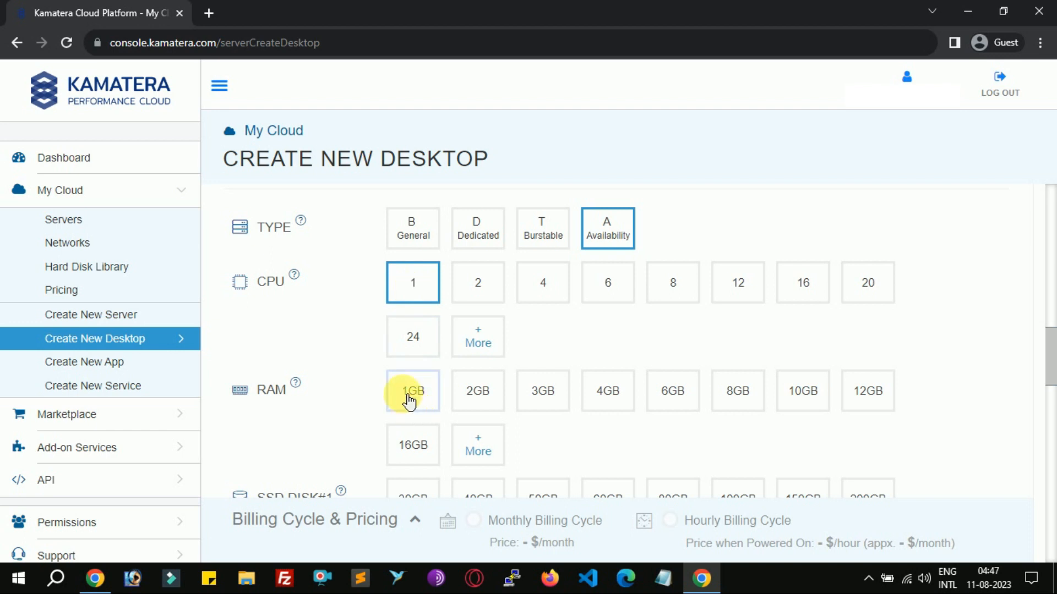
pyautogui.scroll(-3)
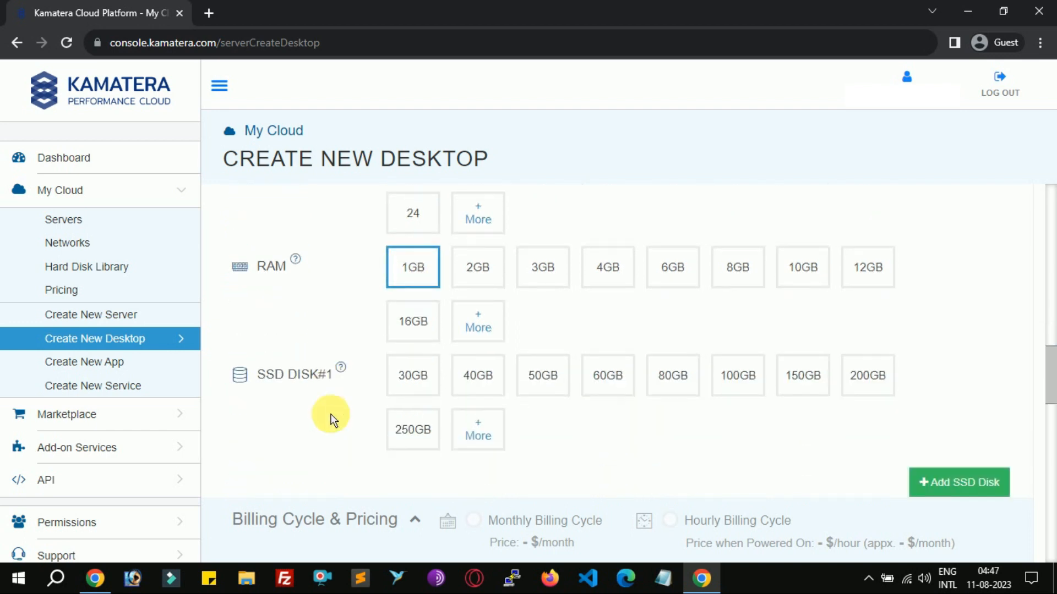
pyautogui.click(412, 376)
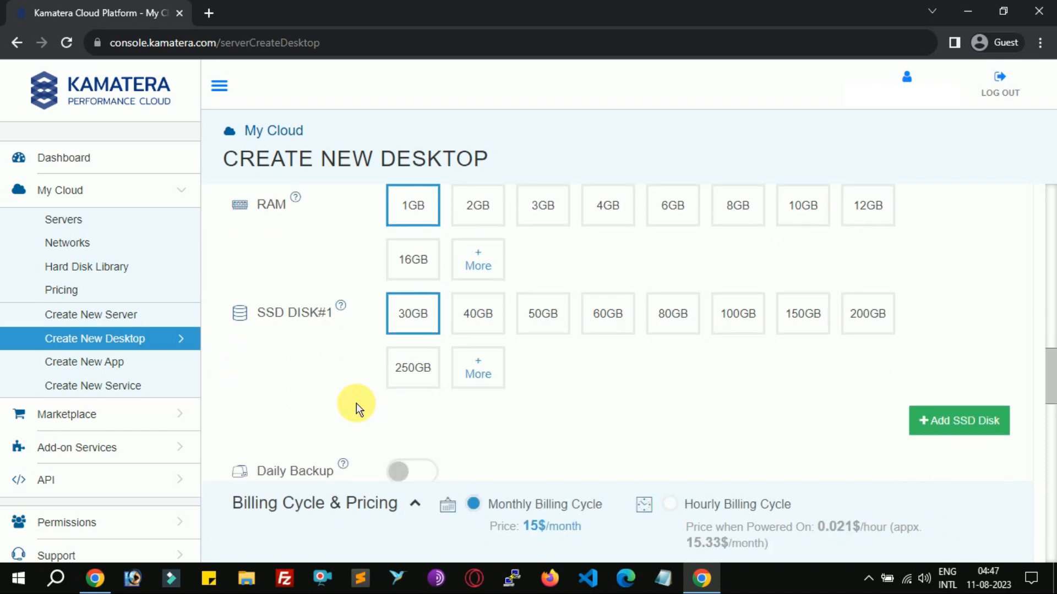
pyautogui.scroll(-3)
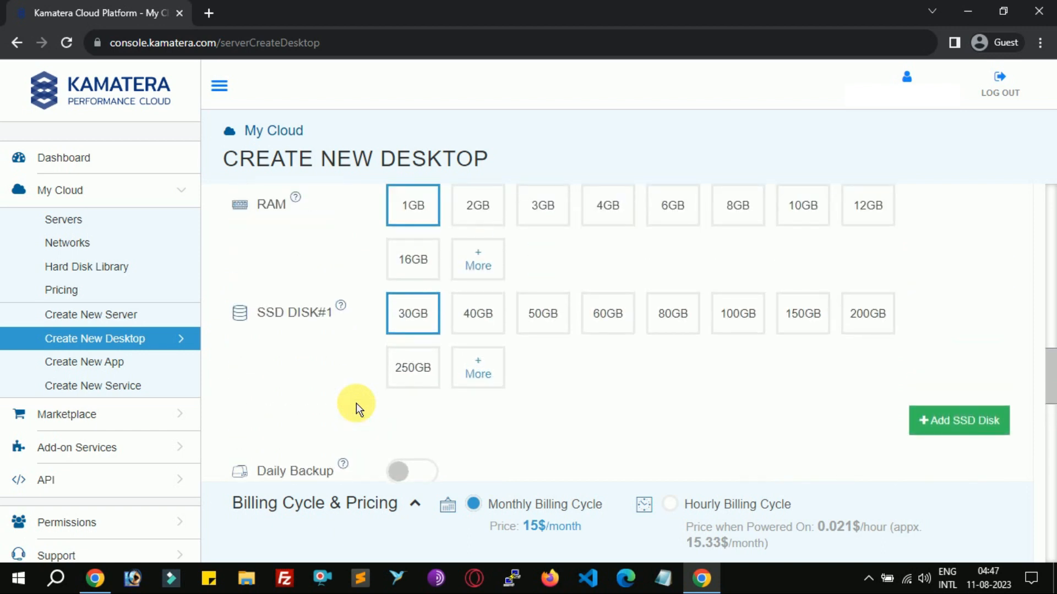
pyautogui.scroll(-3)
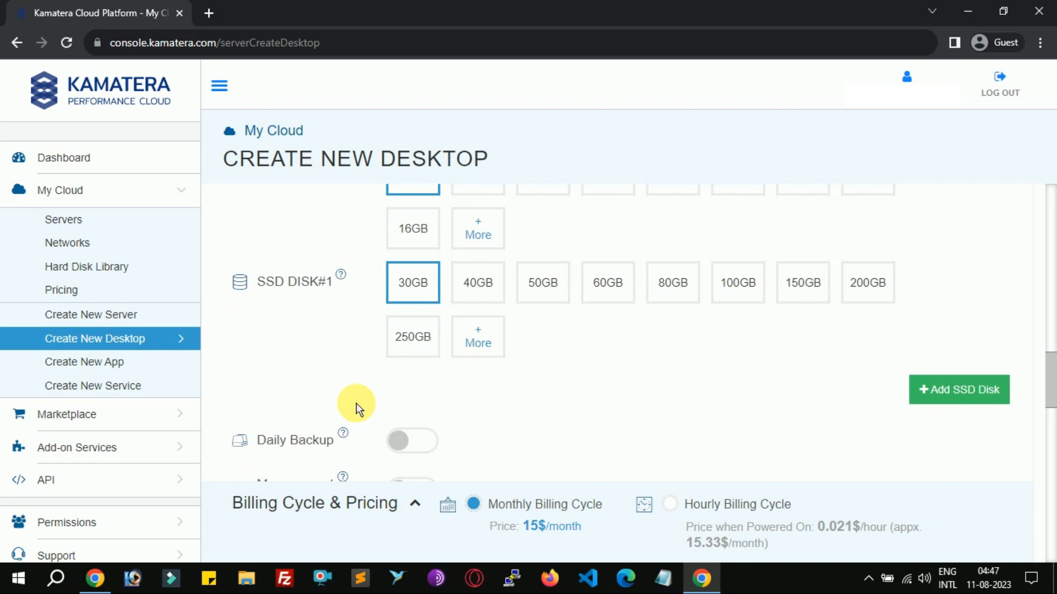
pyautogui.scroll(-3)
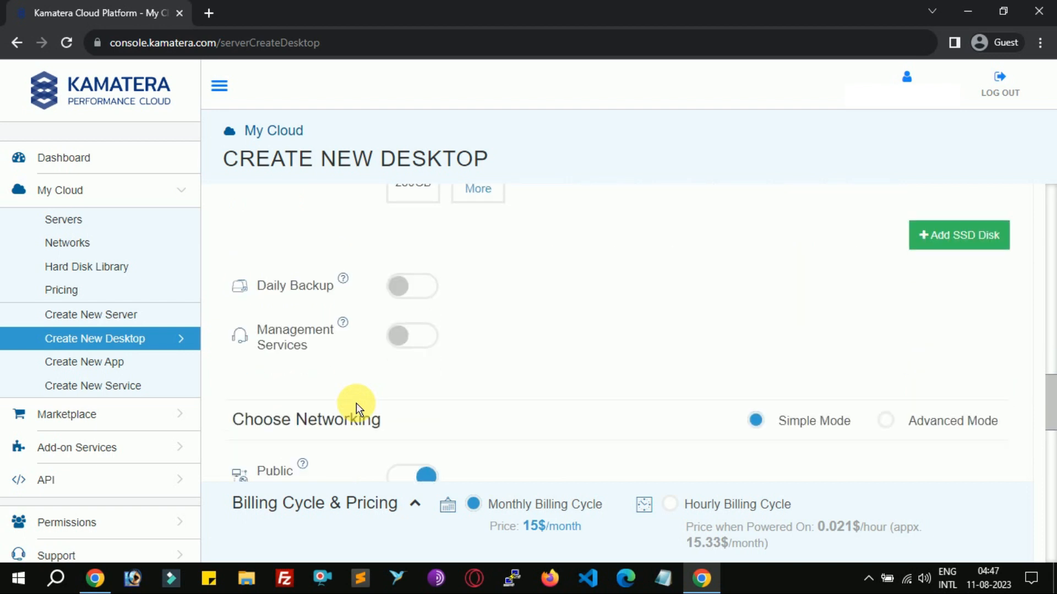
pyautogui.scroll(-3)
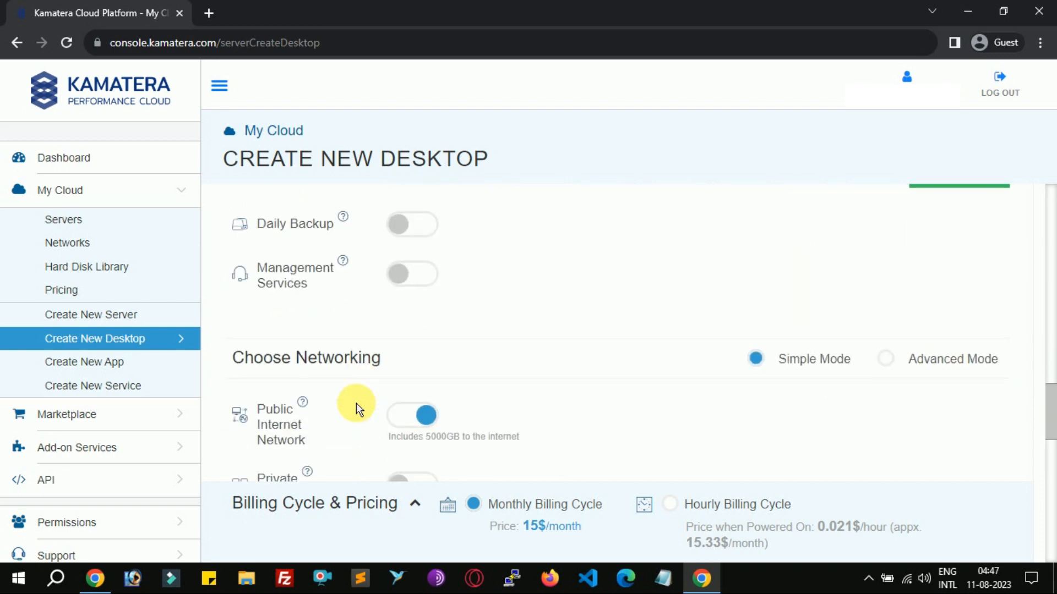
pyautogui.scroll(-3)
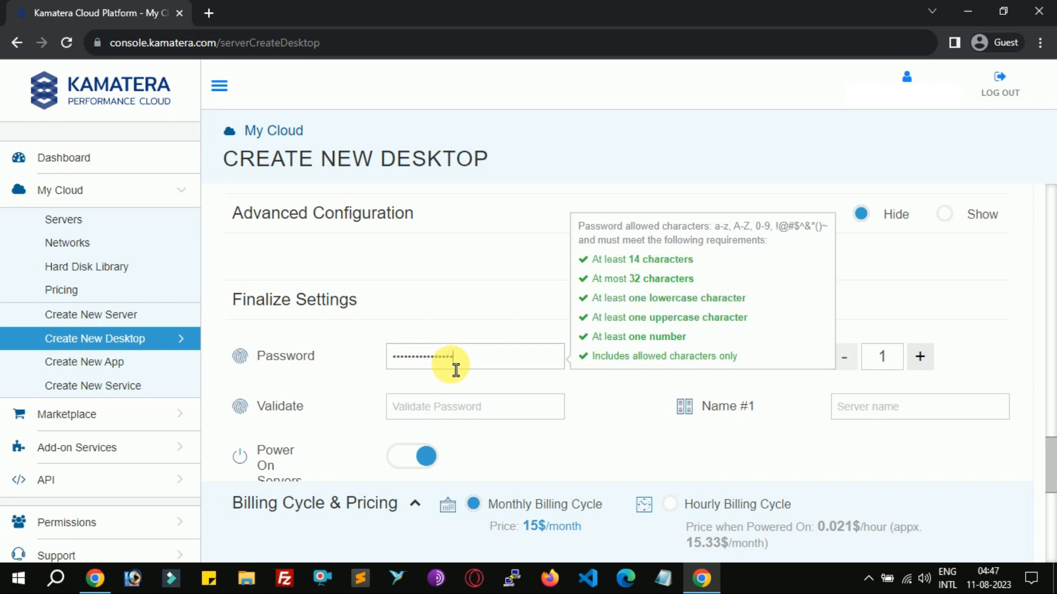
# Confirm the password and name the server MyFirstWindowsRDP in Name #1
pyautogui.click(475, 408)
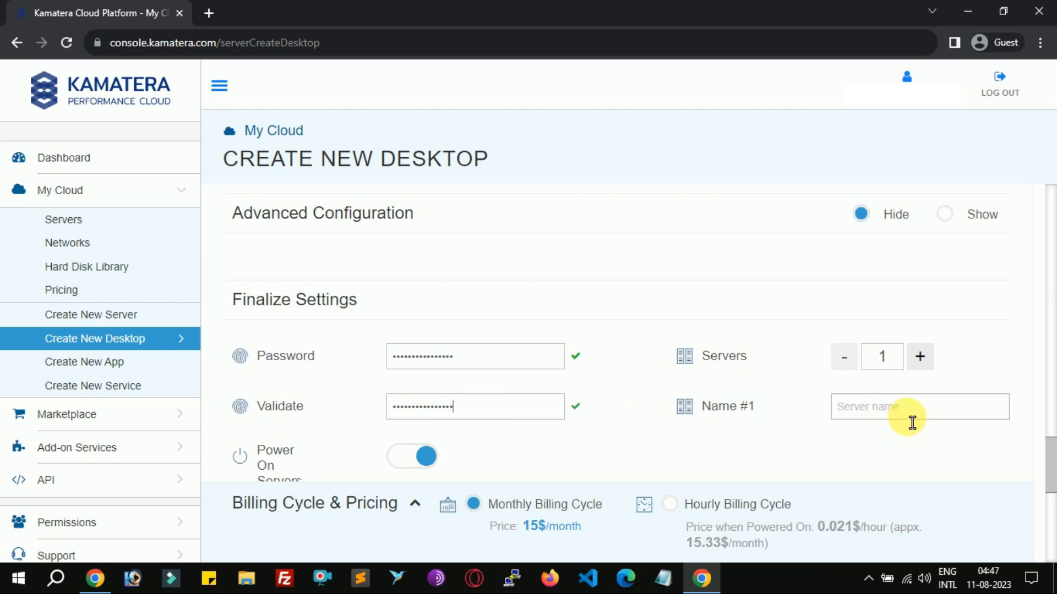
pyautogui.click(919, 408)
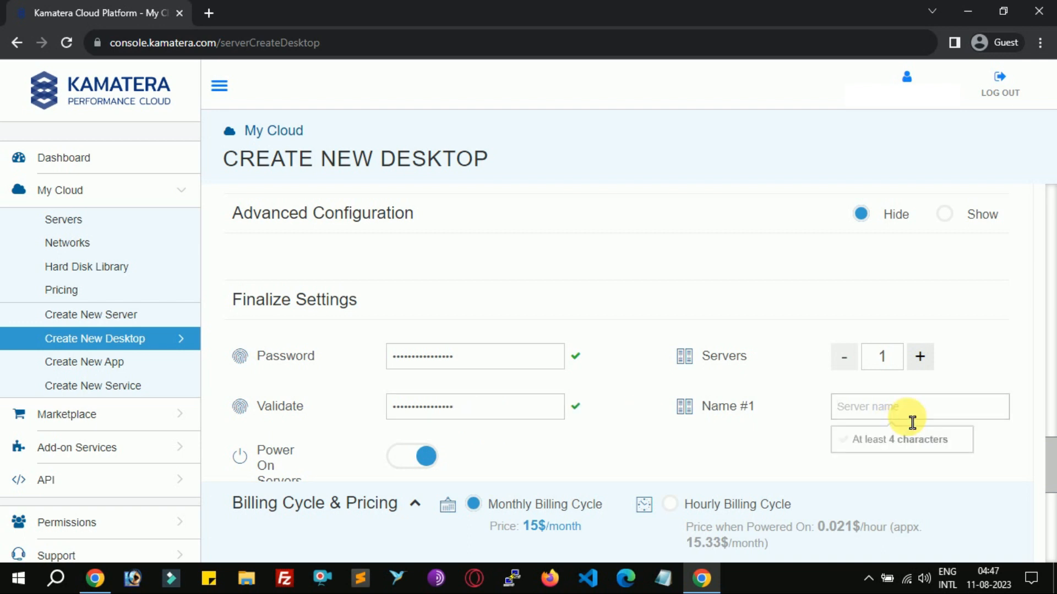
pyautogui.write('MyF')
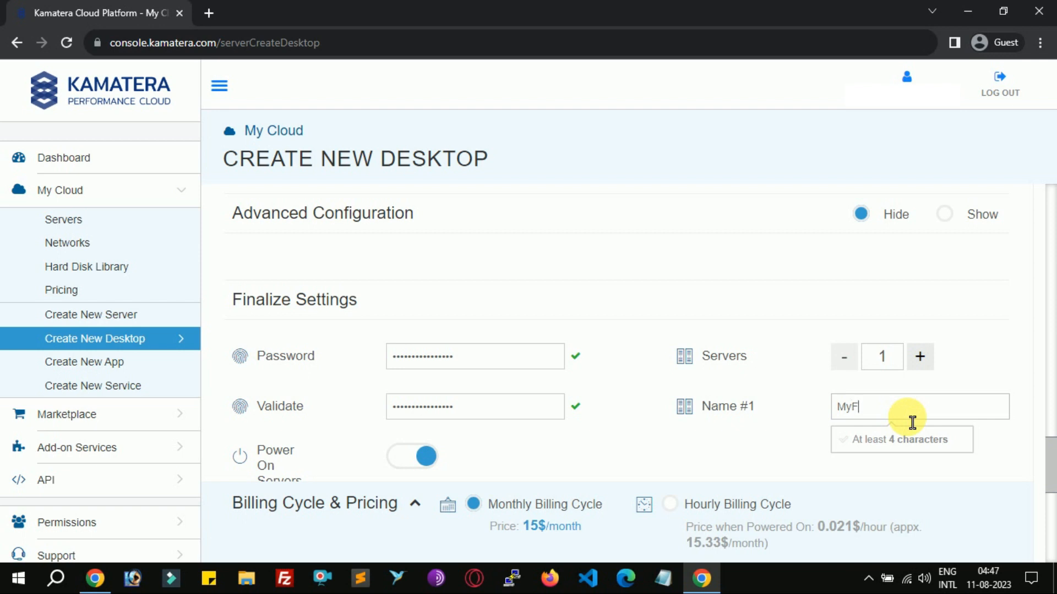
pyautogui.write('irst')
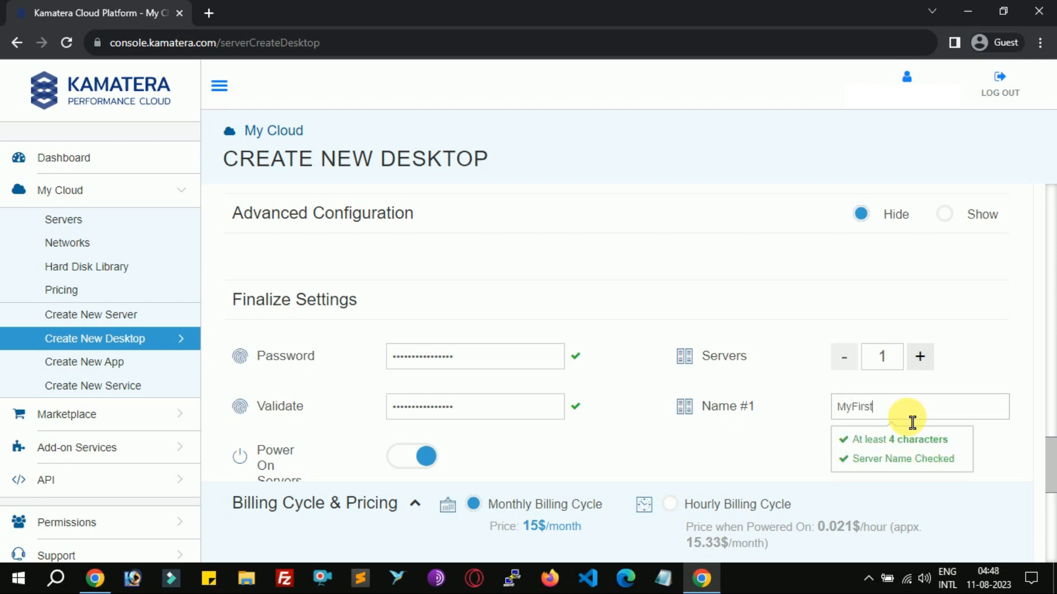
pyautogui.write('WindowsRDP')
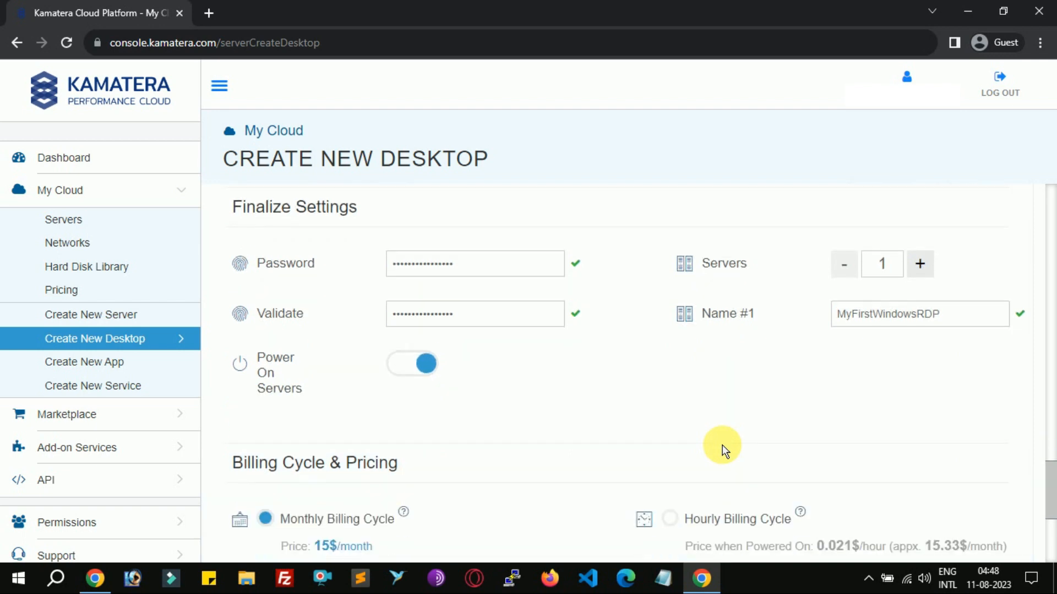
# Choose Hourly billing and submit the order with Create Server
pyautogui.scroll(-3)
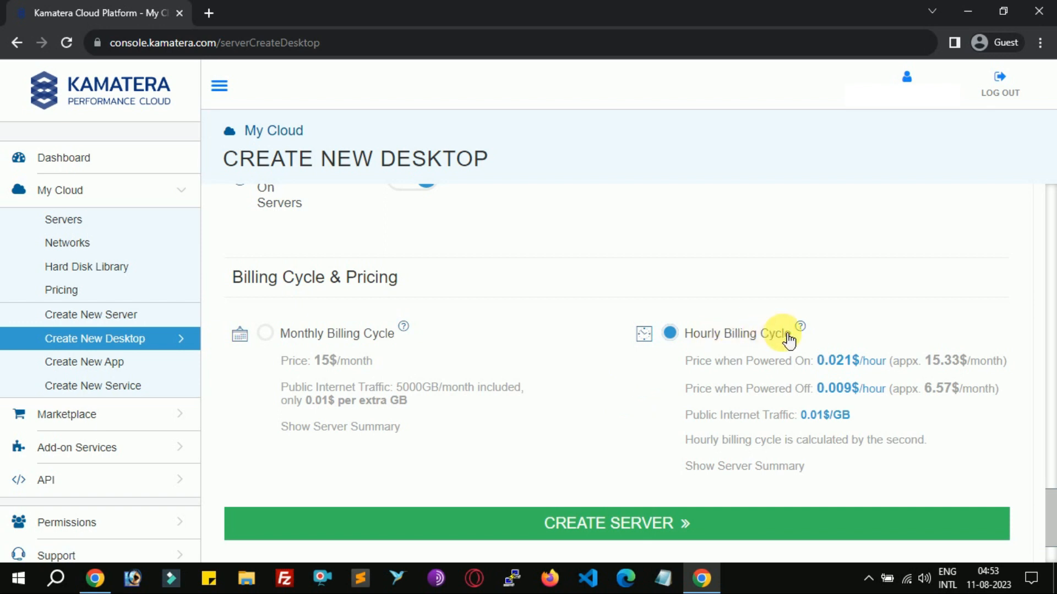
pyautogui.moveTo(617, 420)
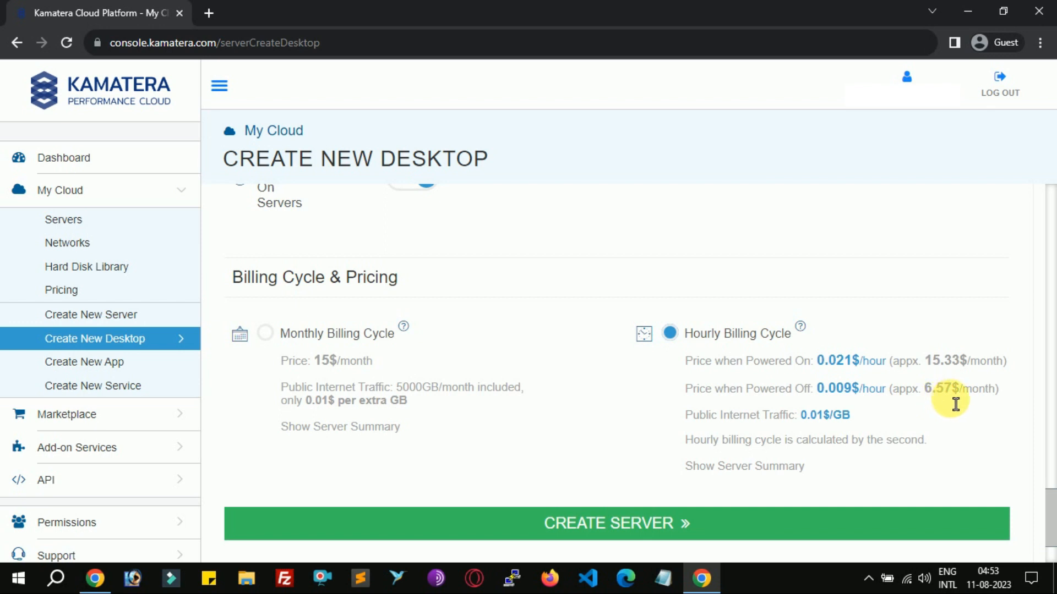
pyautogui.moveTo(948, 411)
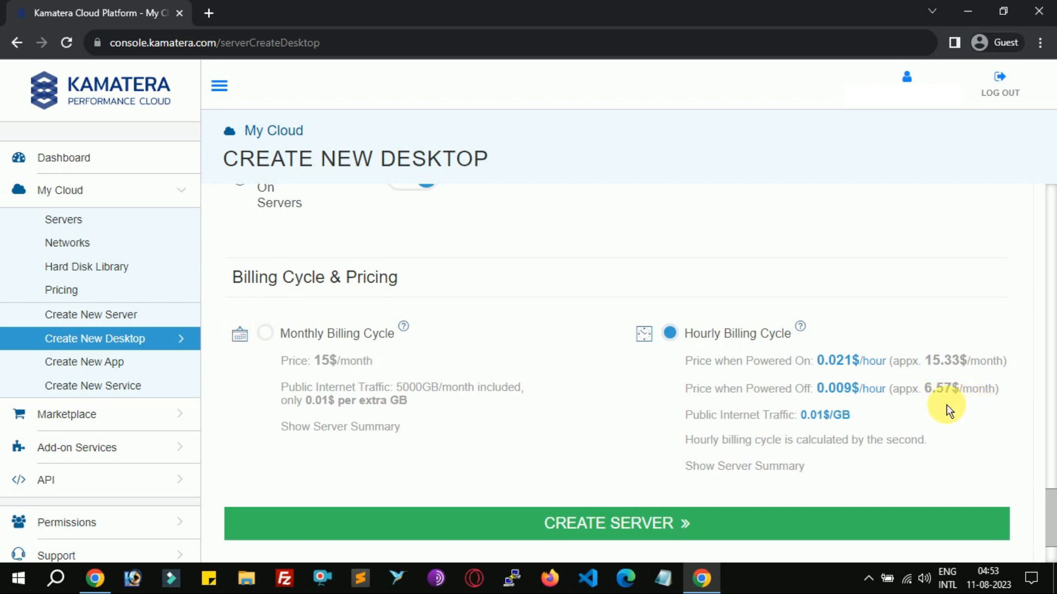
pyautogui.moveTo(940, 412)
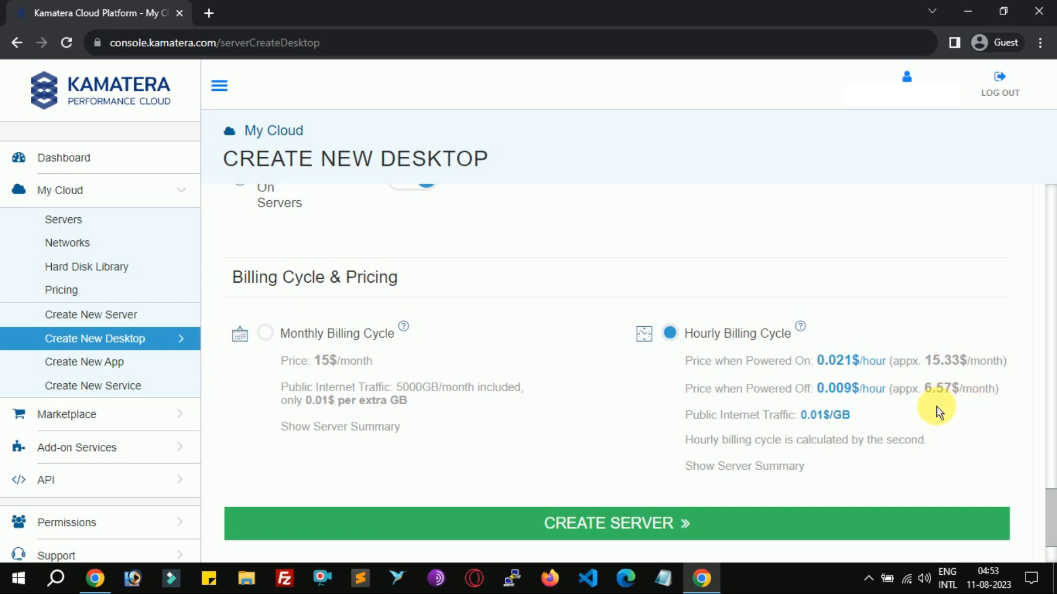
pyautogui.moveTo(881, 408)
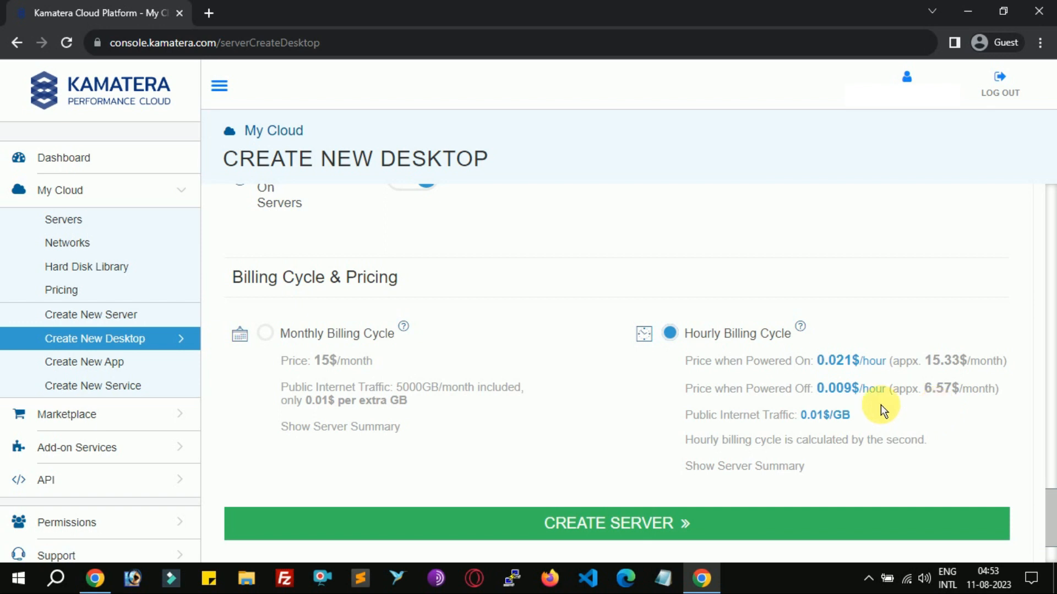
pyautogui.moveTo(411, 350)
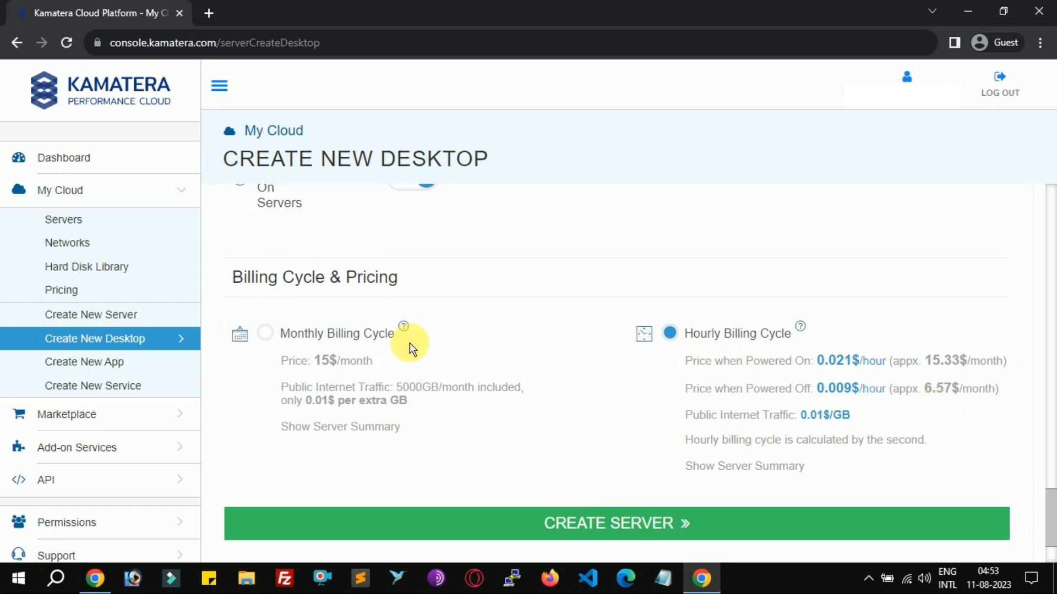
pyautogui.moveTo(516, 392)
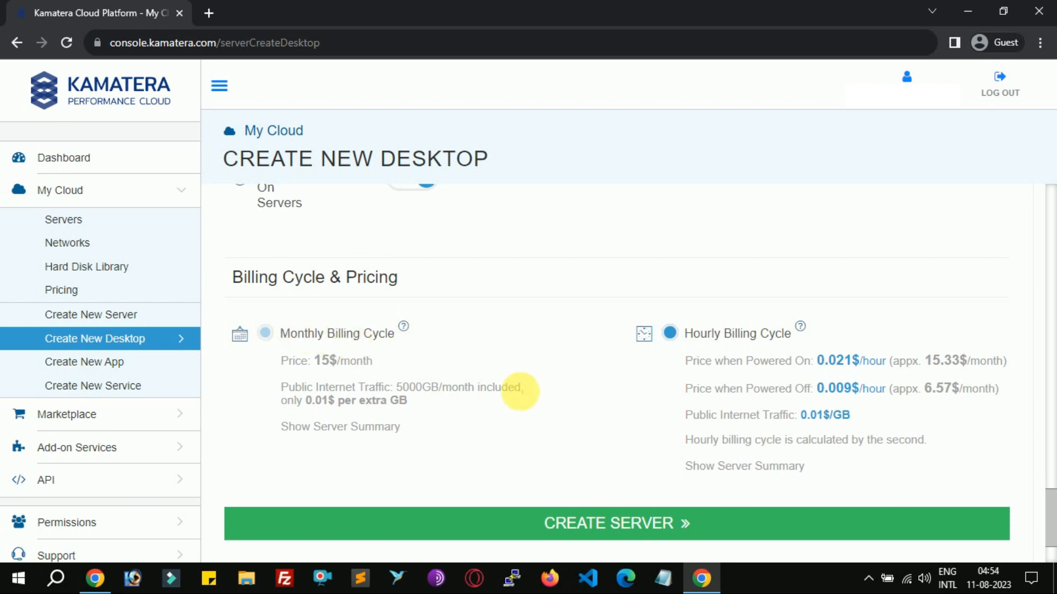
pyautogui.click(611, 524)
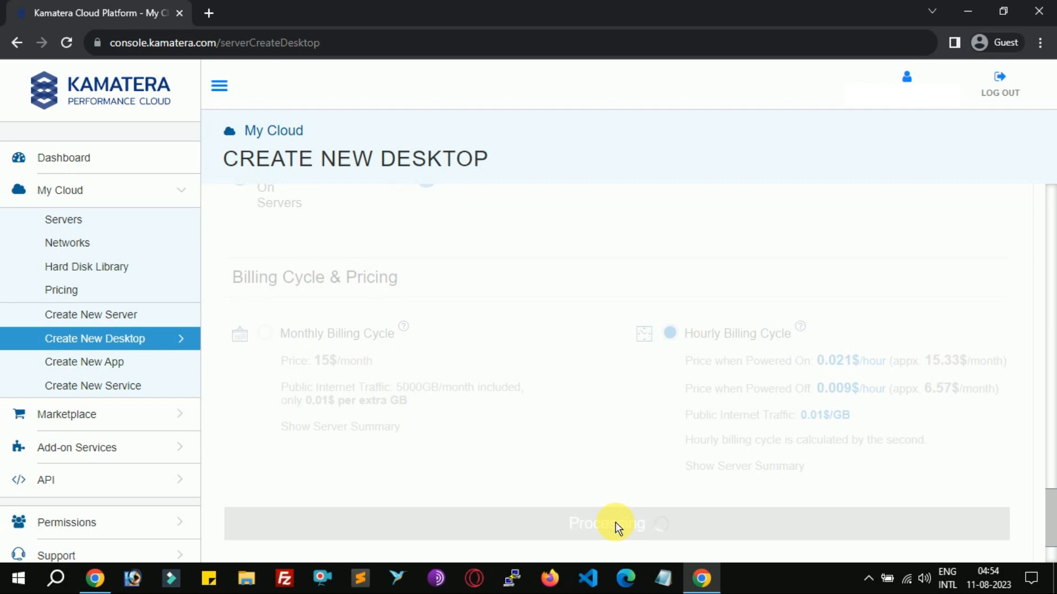
# Wait for MyFirstWindowsRDP to show Success in Server Management, then launch Remote Desktop
pyautogui.click(613, 524)
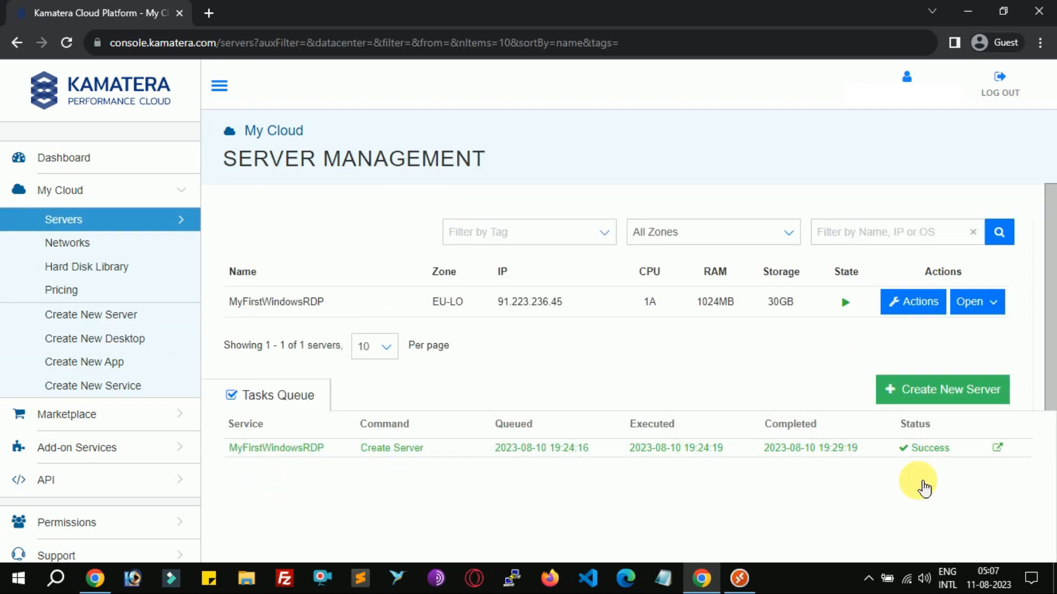
pyautogui.moveTo(162, 526)
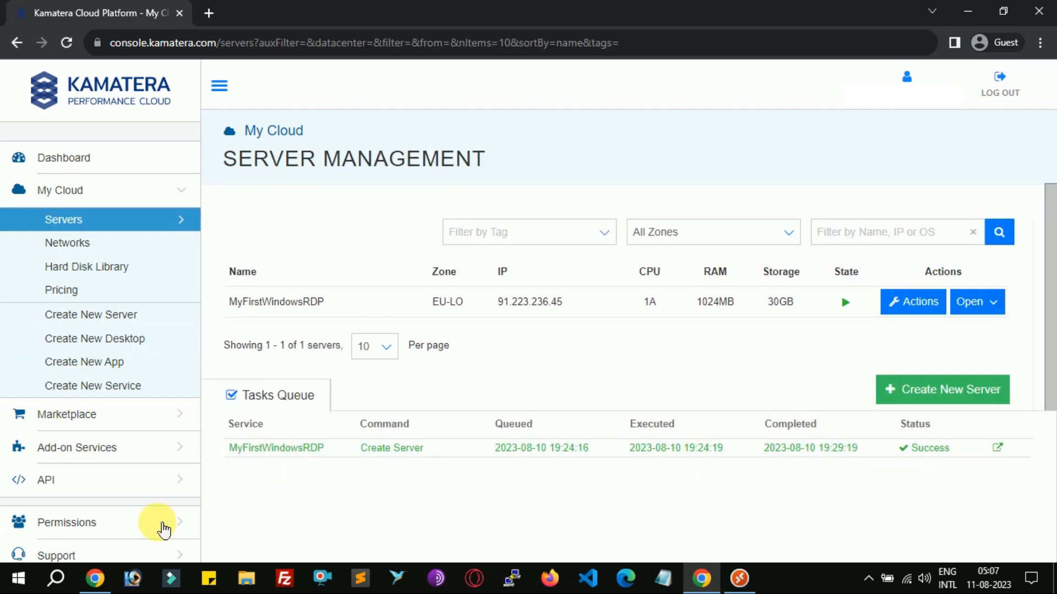
pyautogui.click(20, 577)
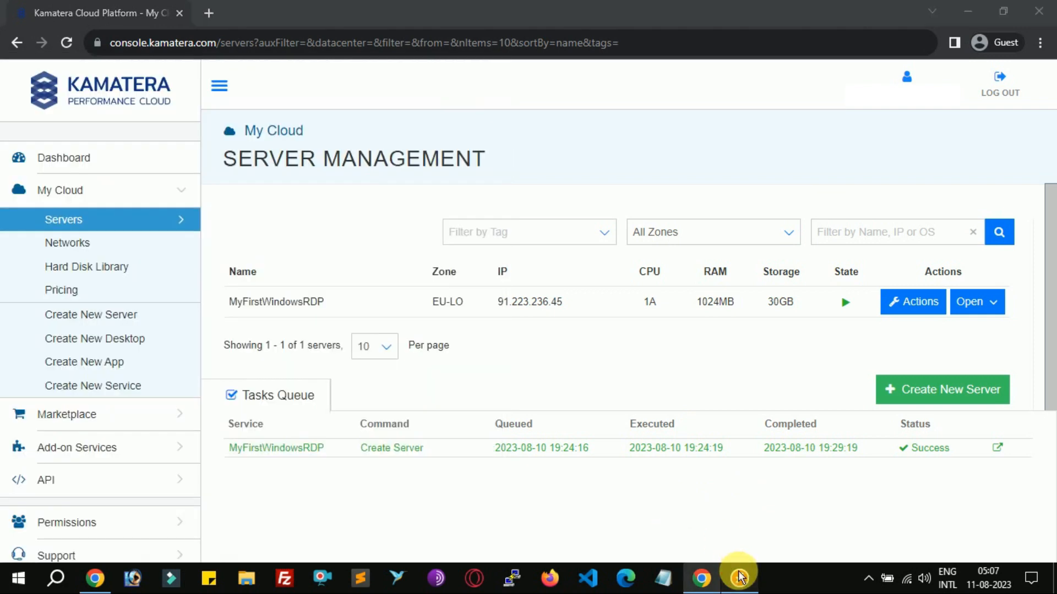
pyautogui.click(739, 577)
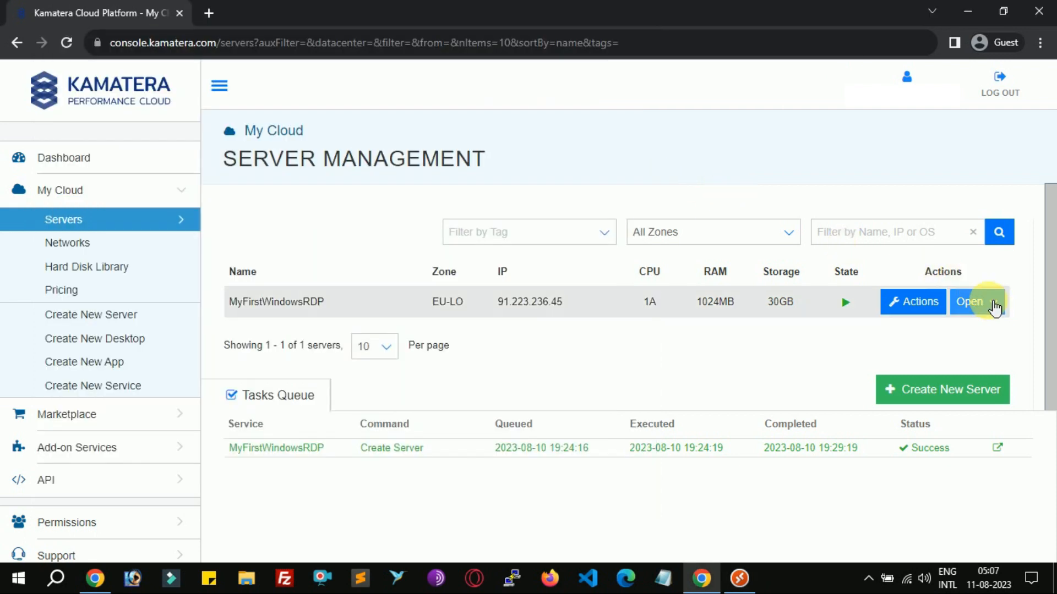
# Enter 91.223.236.45 as the PC name and check the CONNECT tab showing Administrator as username
pyautogui.click(970, 301)
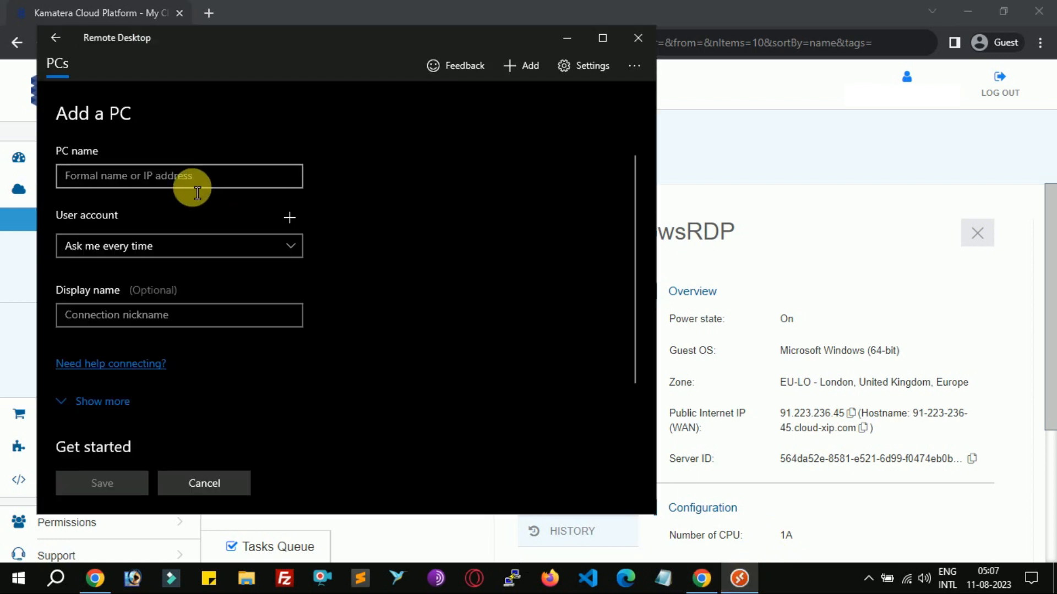
pyautogui.write('91.223.236.45')
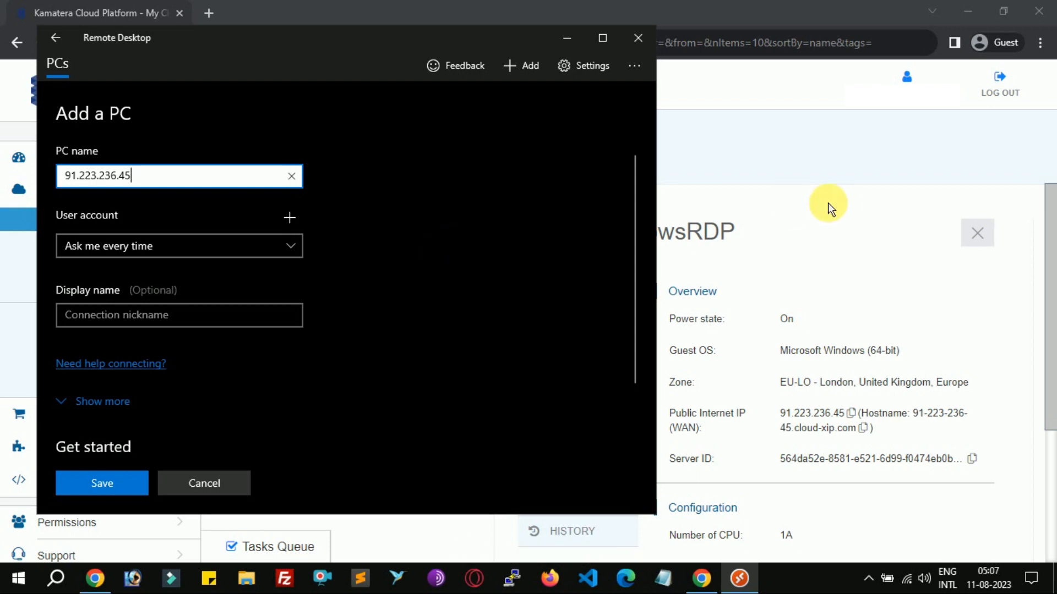
pyautogui.click(639, 53)
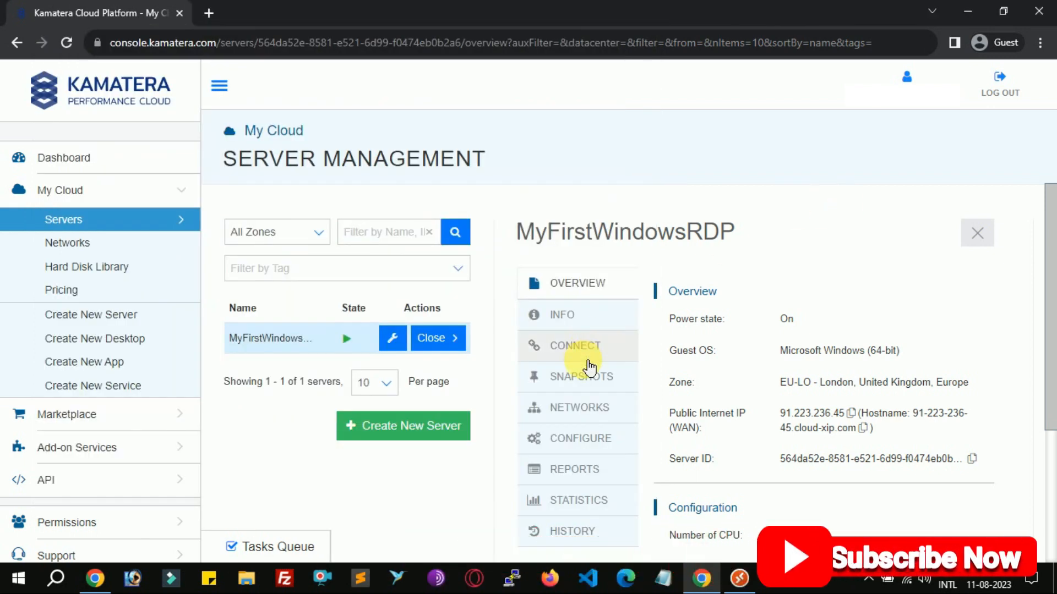
pyautogui.click(574, 345)
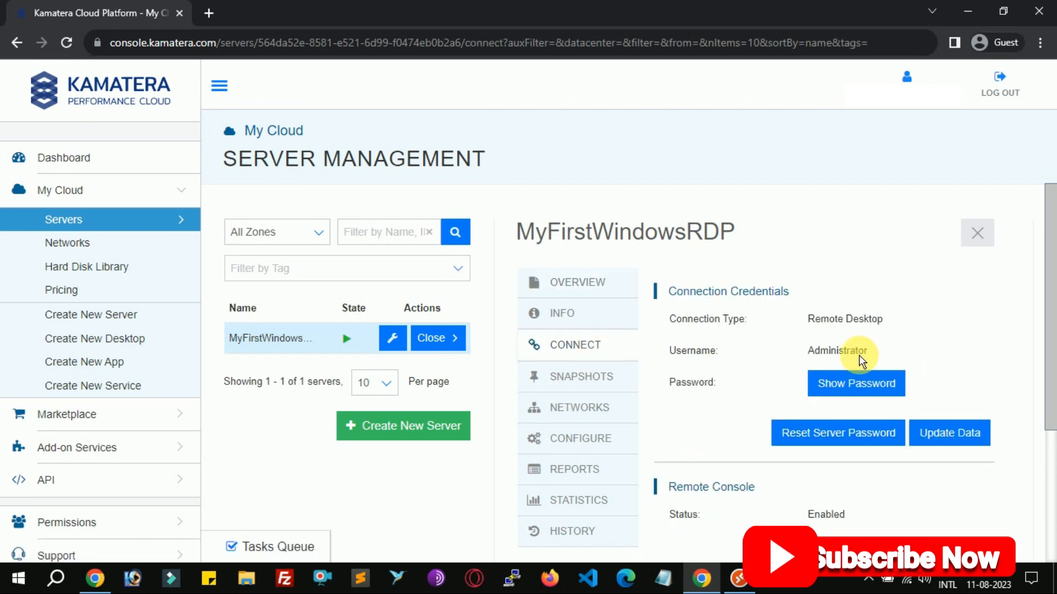
pyautogui.moveTo(865, 345)
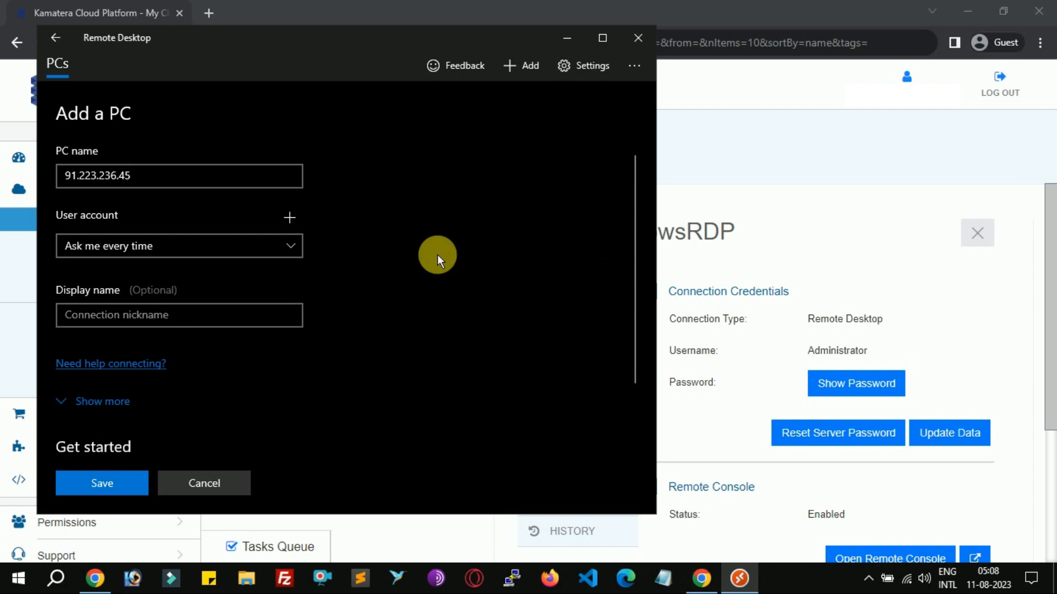
pyautogui.moveTo(291, 220)
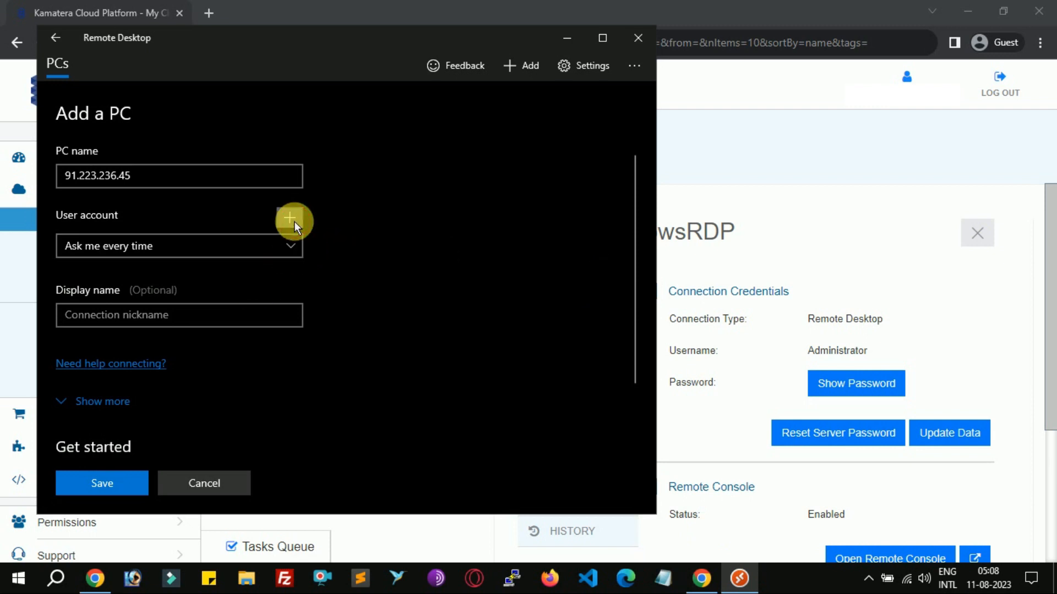
# Add a user account 'administrator' with its password and save it for this PC
pyautogui.click(291, 218)
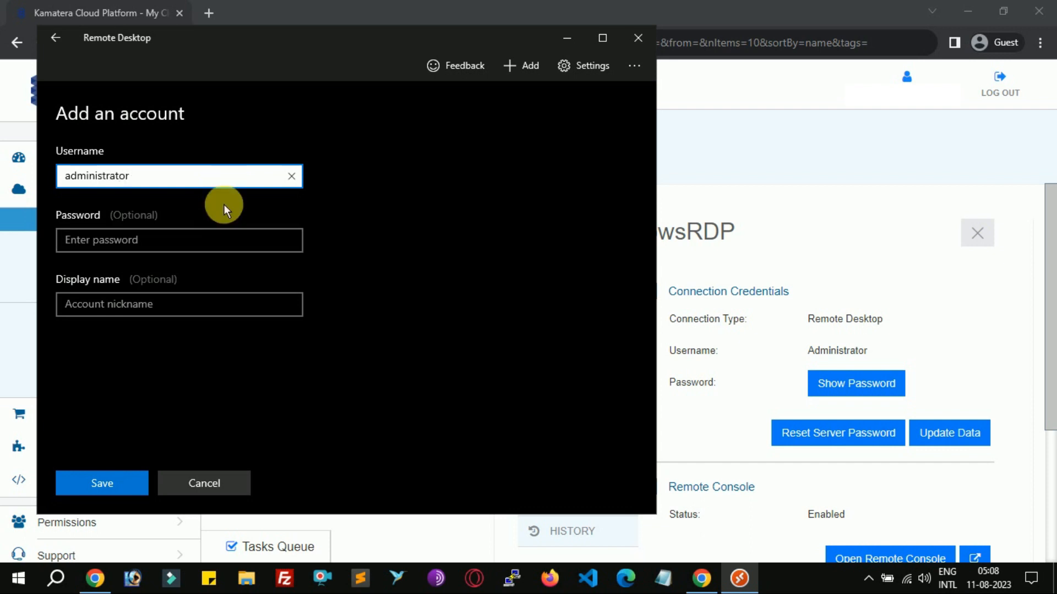
pyautogui.click(179, 240)
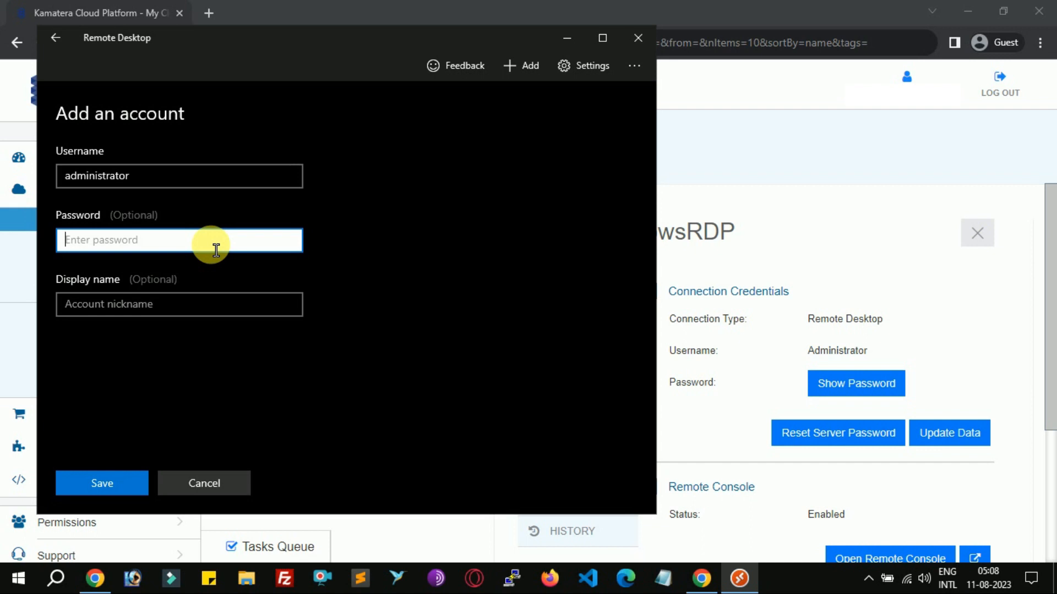
pyautogui.write('••')
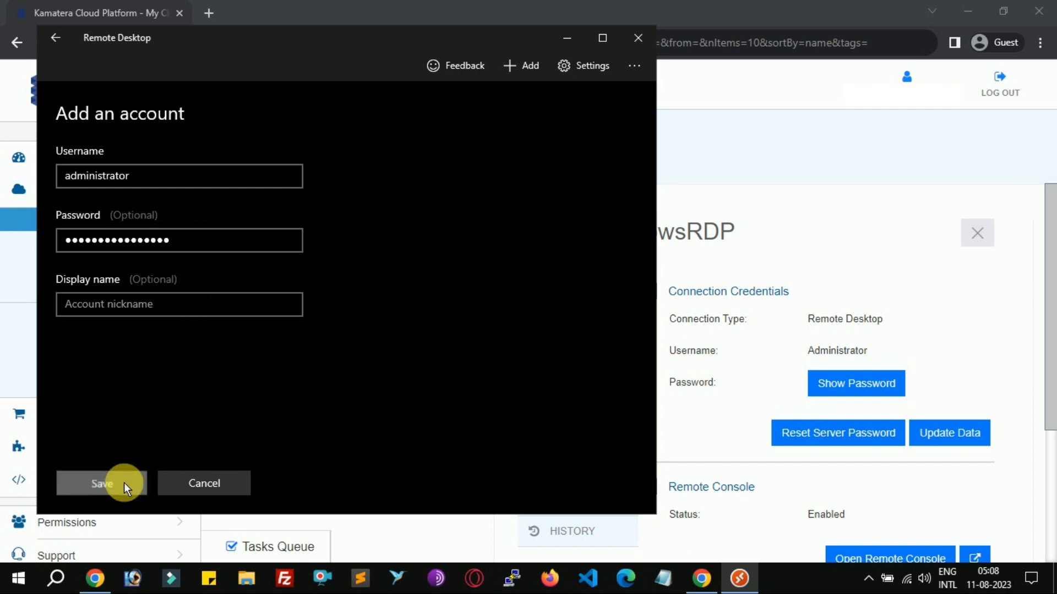
pyautogui.click(101, 483)
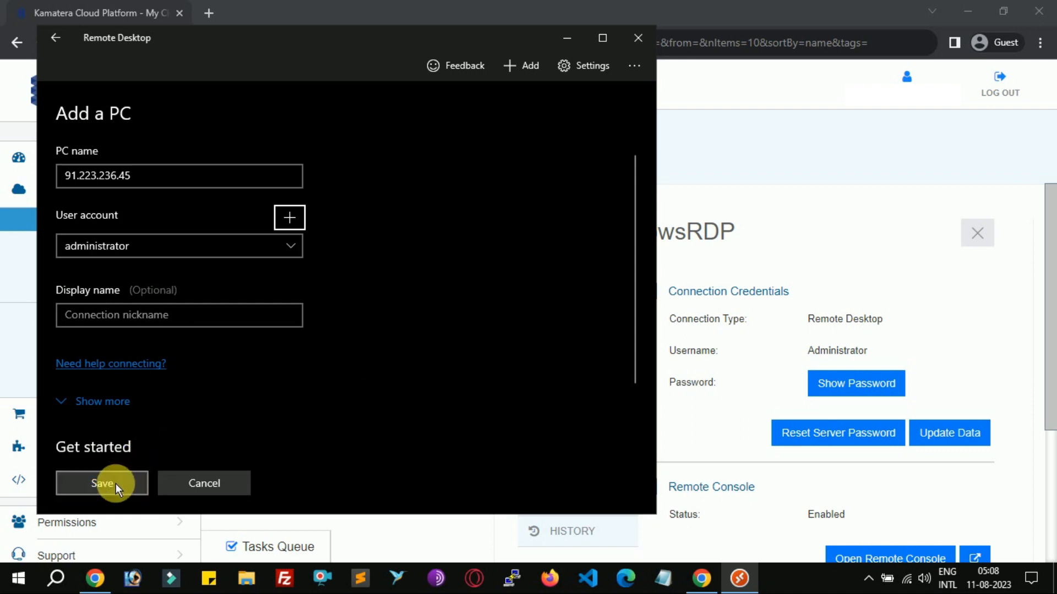
# Save the PC entry and connect to 91.223.236.45, accepting the untrusted certificate
pyautogui.click(101, 483)
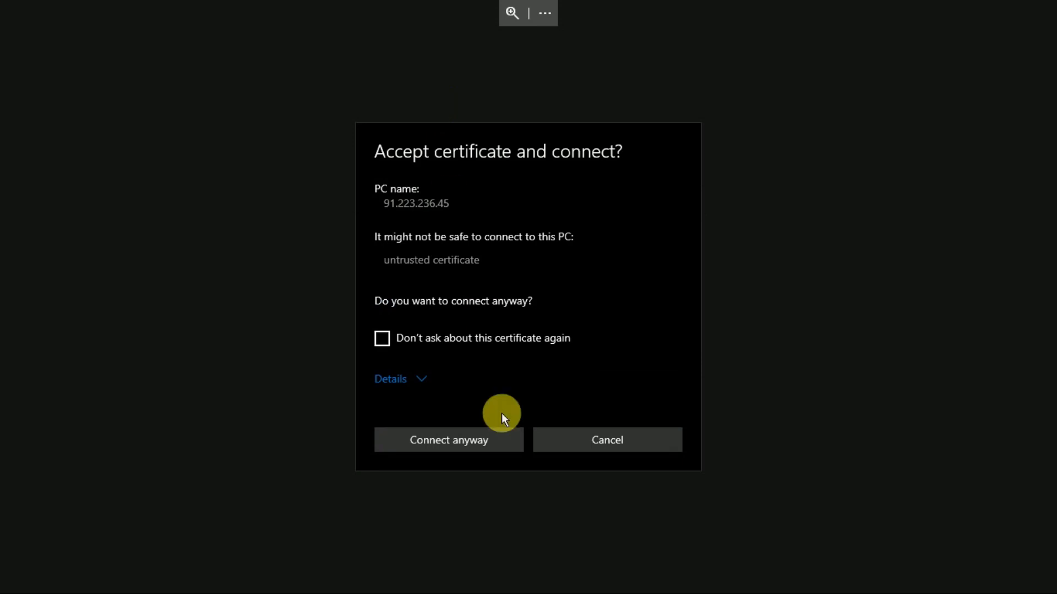
pyautogui.click(449, 440)
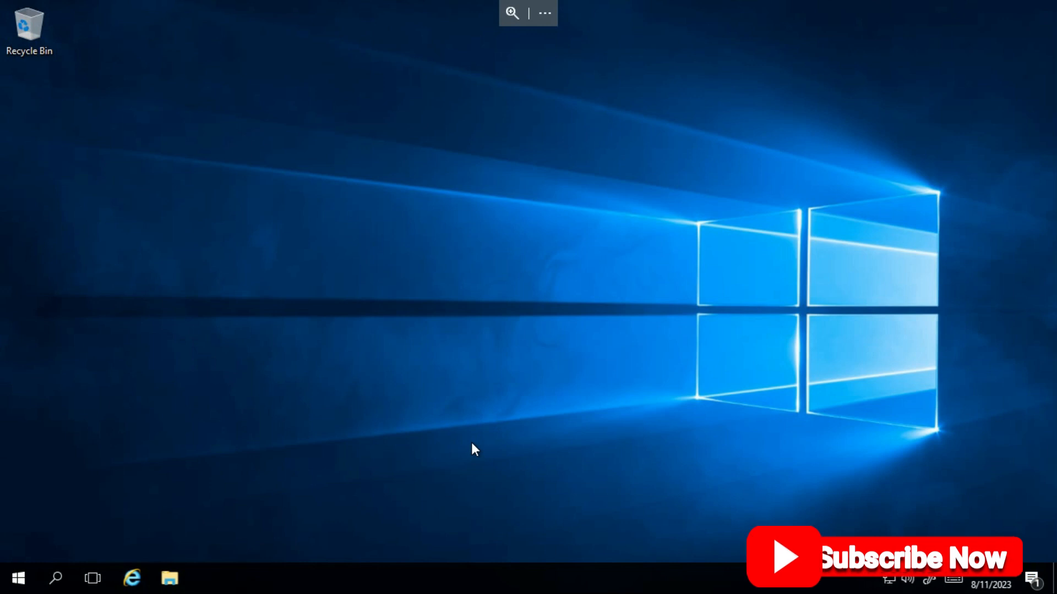
# Launch Snipping Tool from the server's Start menu, close it, and reopen the app list
pyautogui.click(20, 574)
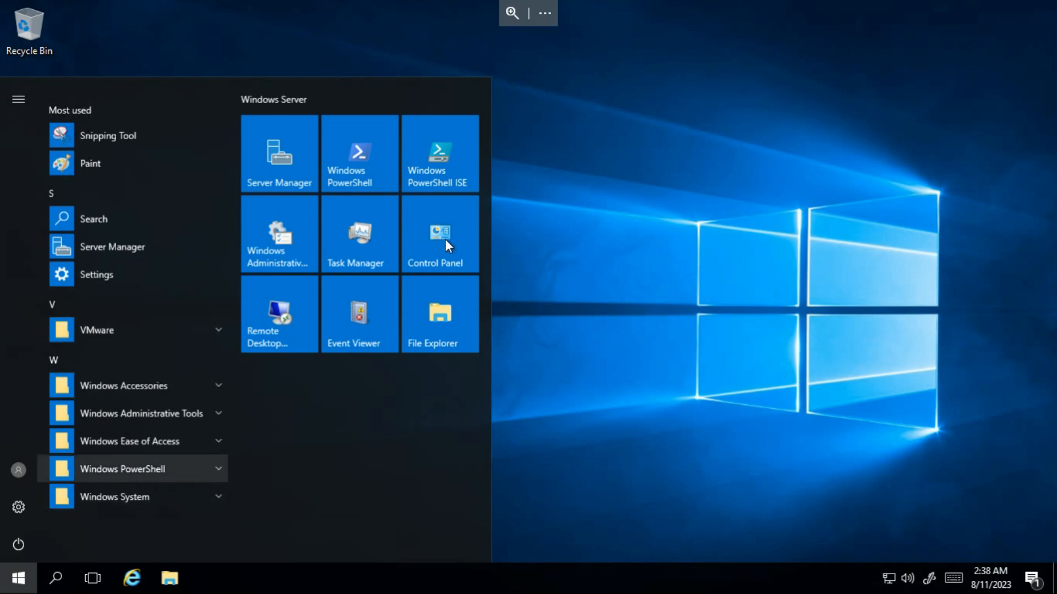
pyautogui.moveTo(400, 233)
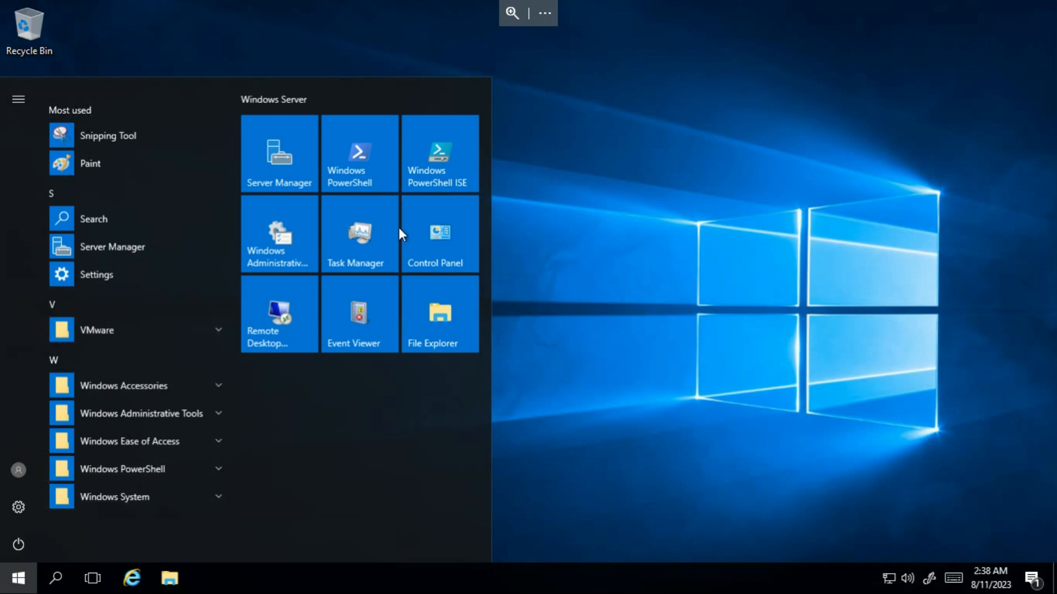
pyautogui.moveTo(115, 146)
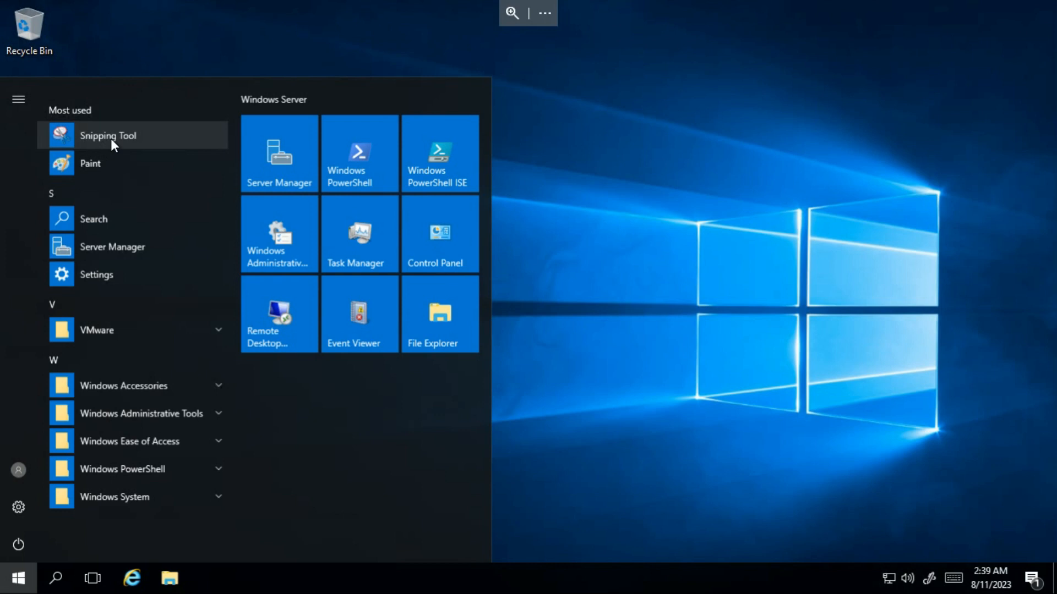
pyautogui.click(108, 136)
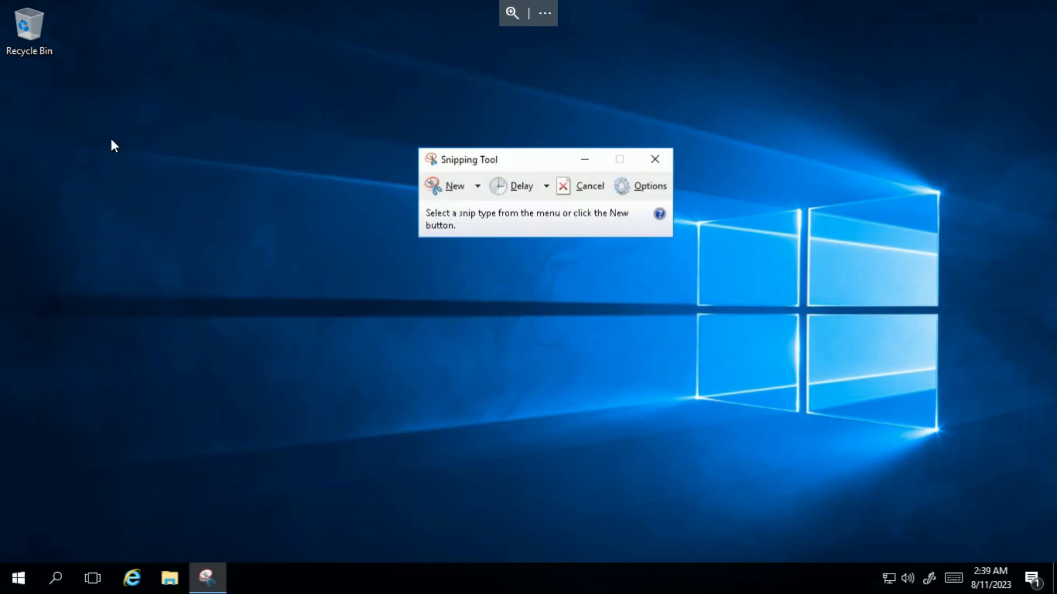
pyautogui.moveTo(654, 161)
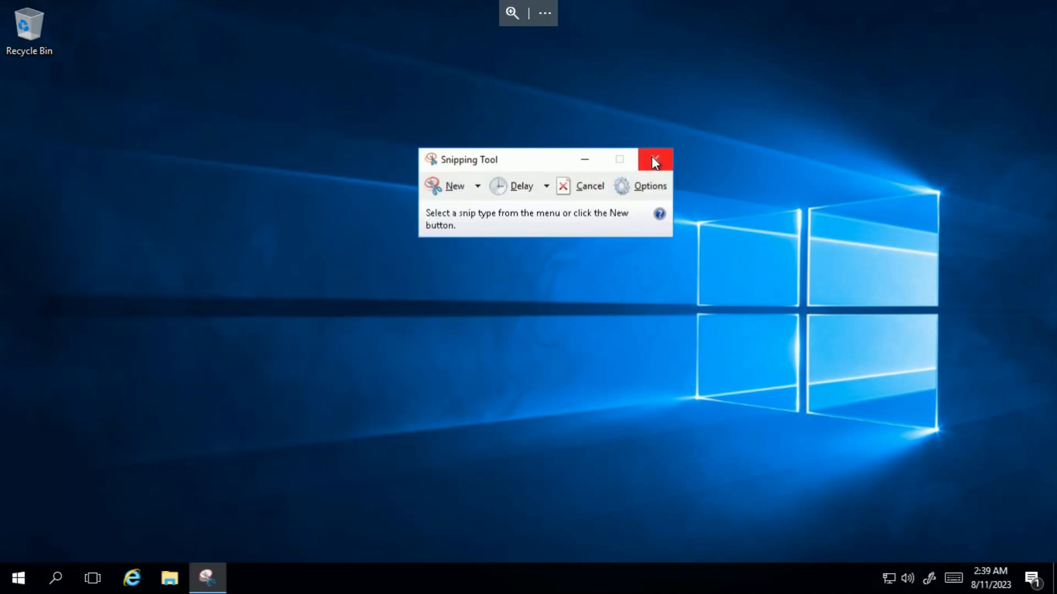
pyautogui.click(21, 577)
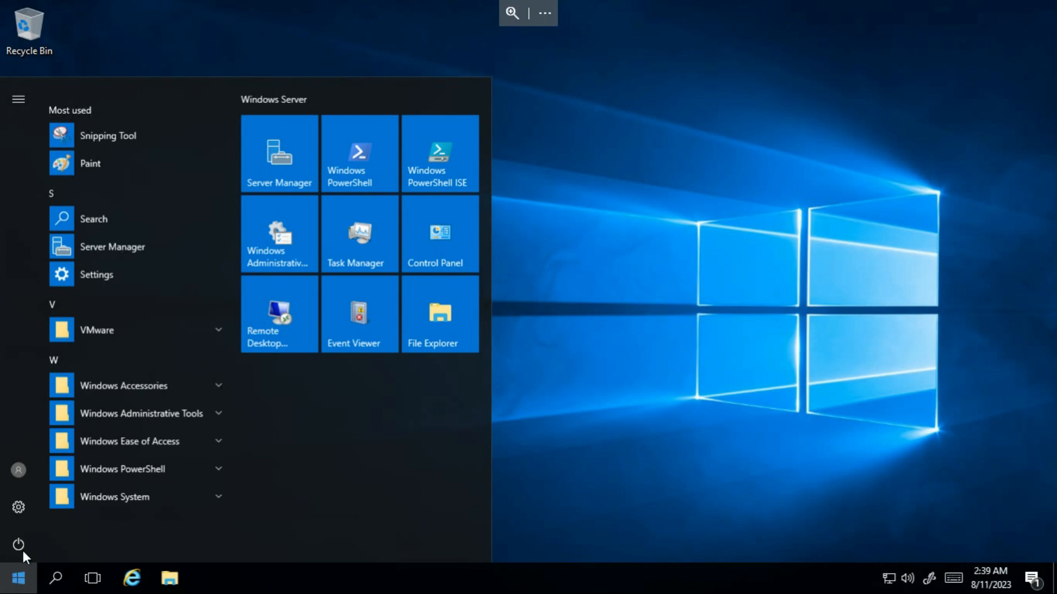
# Shut down the server via Start > Power, then view MyFirstWindowsRDP's overview showing Power state Off
pyautogui.click(17, 541)
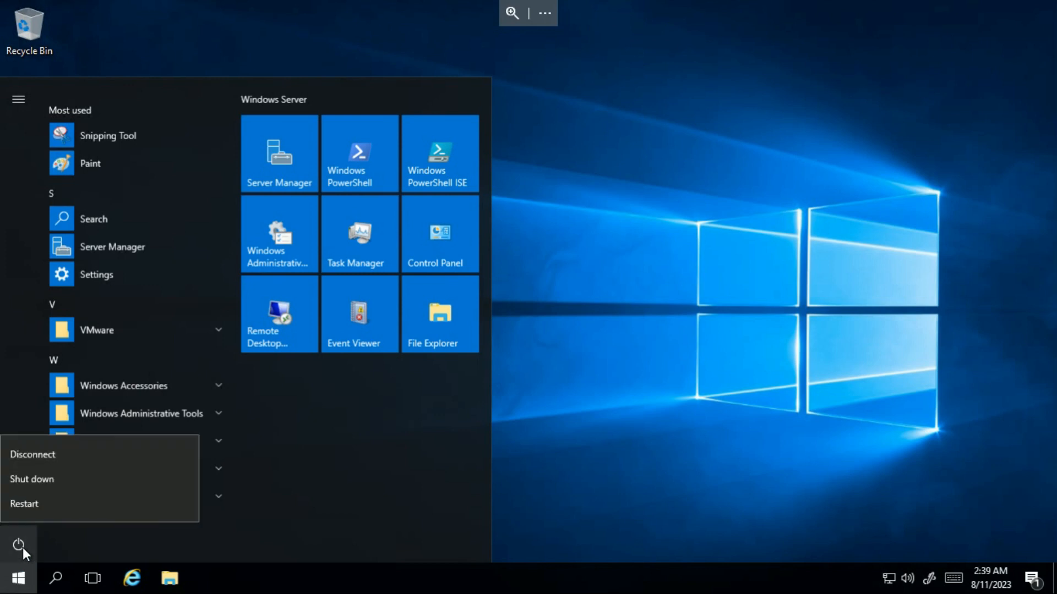
pyautogui.moveTo(72, 488)
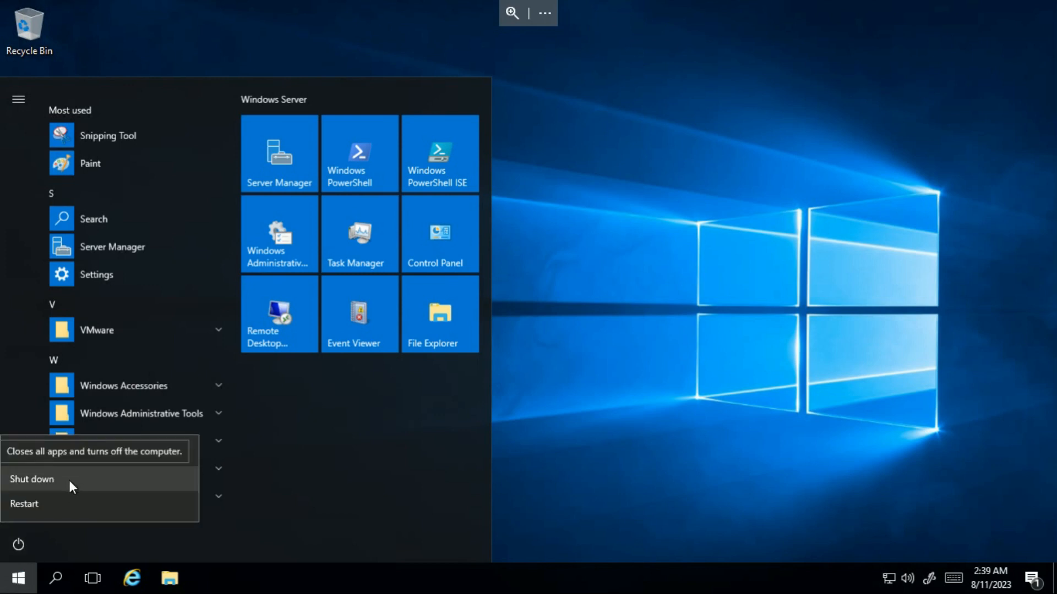
pyautogui.click(31, 480)
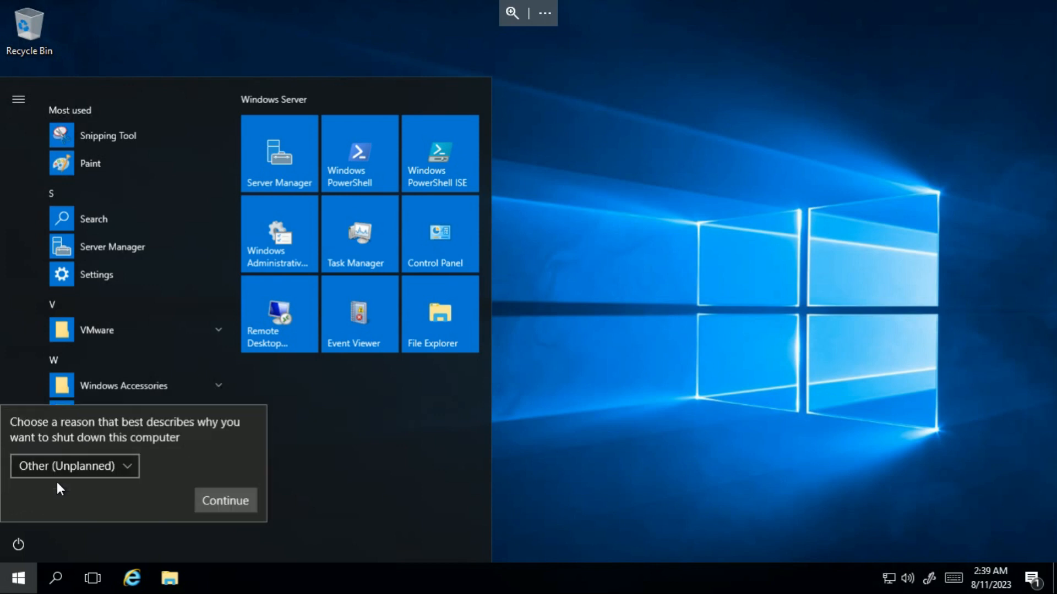
pyautogui.moveTo(244, 518)
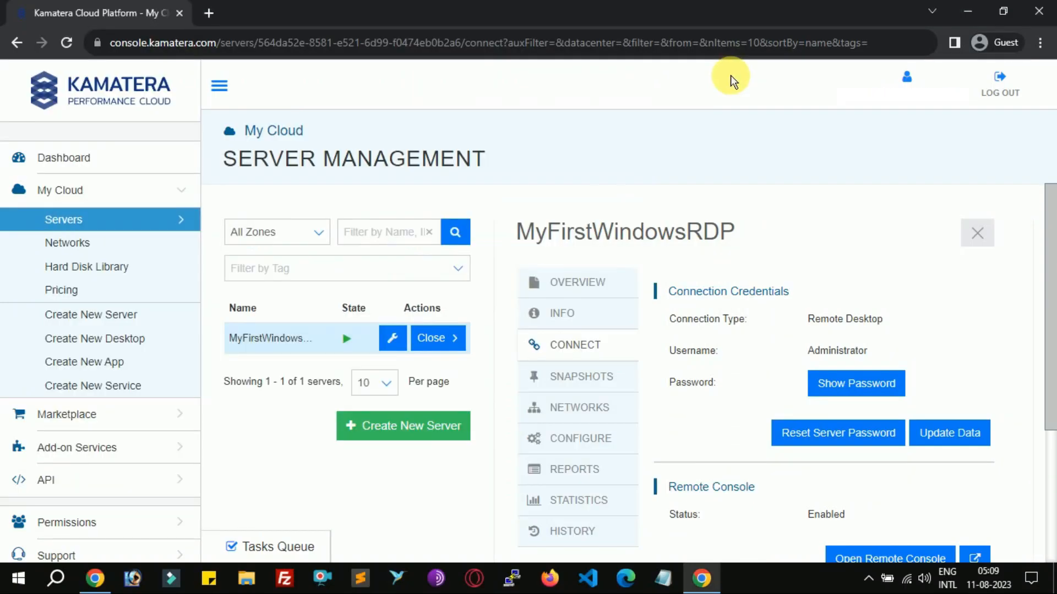
pyautogui.click(577, 282)
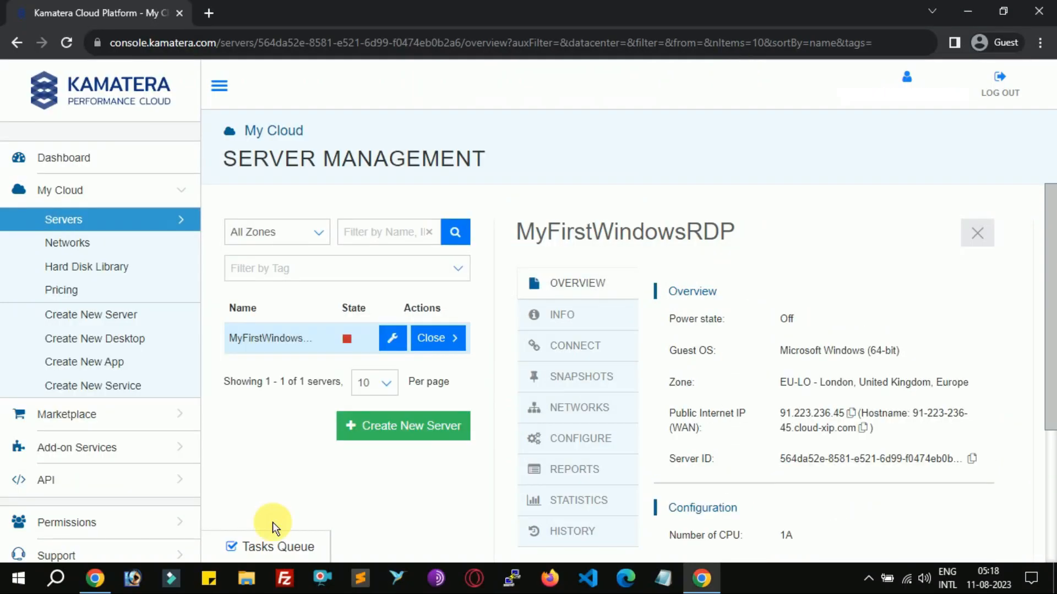